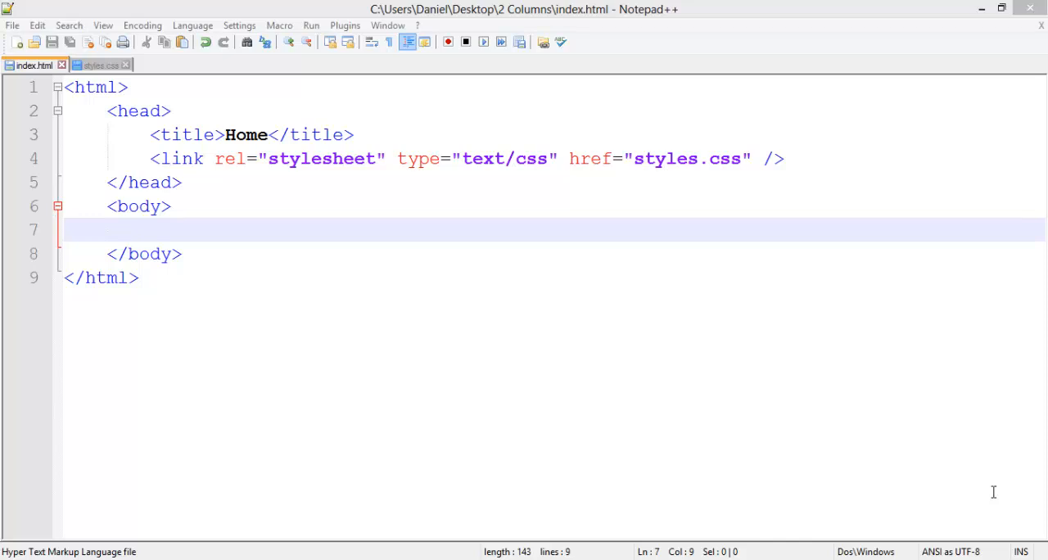
{"action": "mouse_move", "coordinate": [642, 189]}
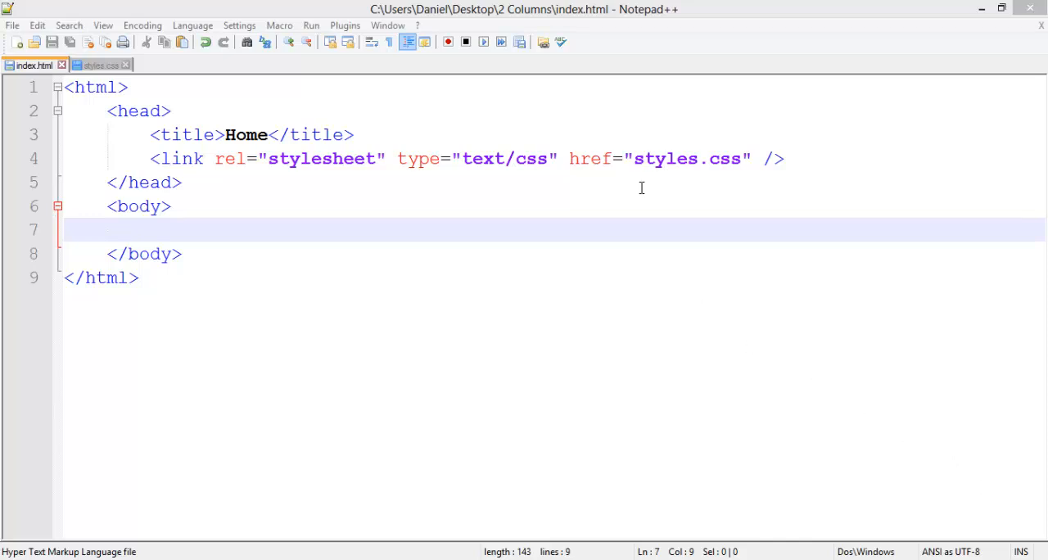
{"action": "mouse_move", "coordinate": [685, 226]}
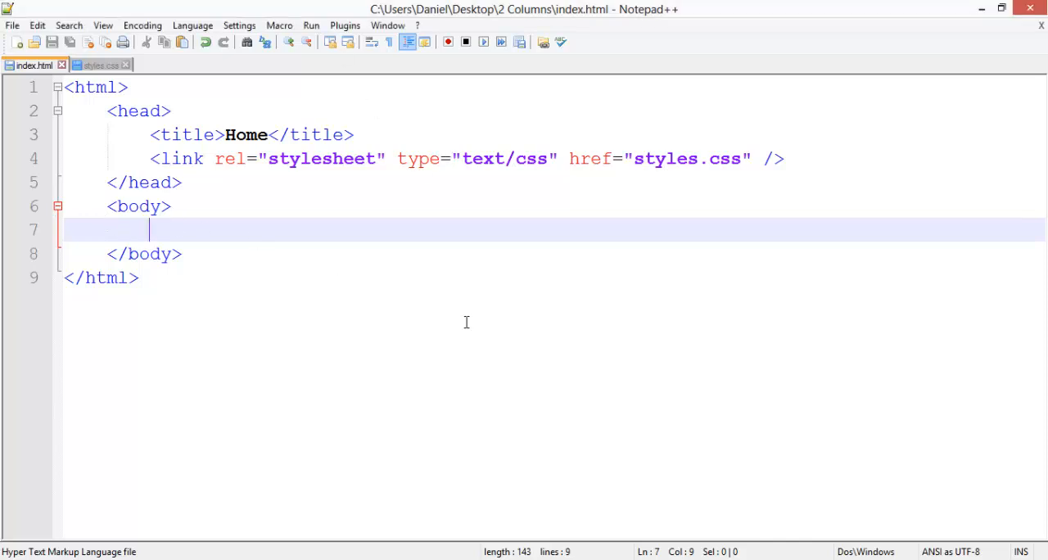
Add a div with id container inside the body
{"action": "type", "text": "<d"}
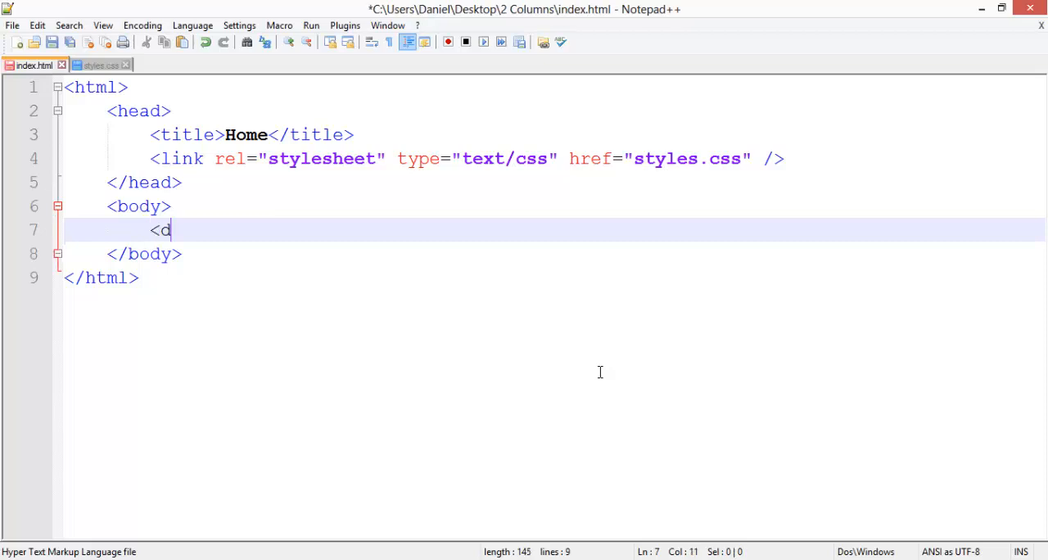
{"action": "type", "text": "iv id=\"\">"}
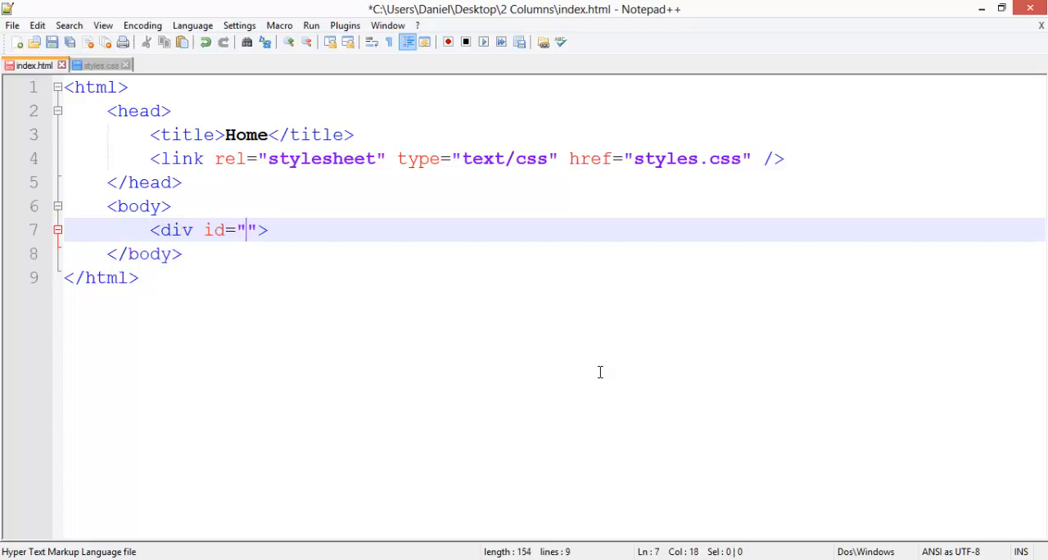
{"action": "type", "text": "main"}
{"action": "type", "text": "</div>"}
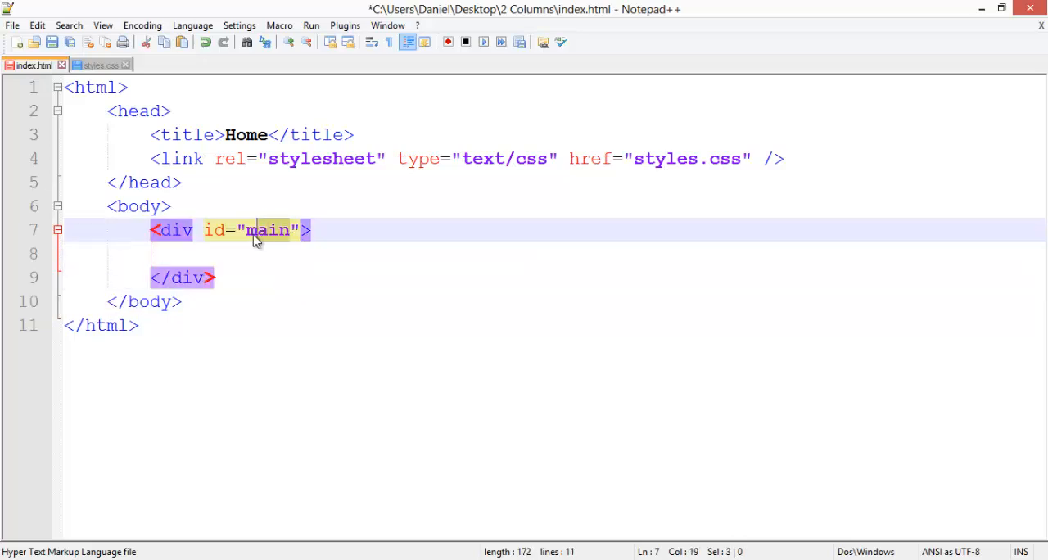
{"action": "type", "text": "container"}
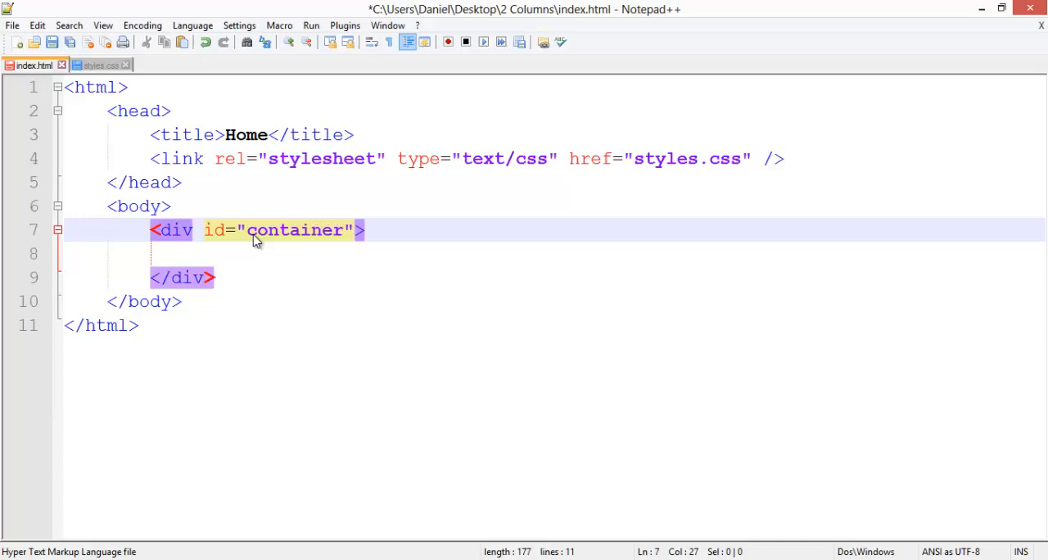
Nest empty divs with ids left and right inside the container and save index.html
{"action": "type", "text": "<div id=\";e\">"}
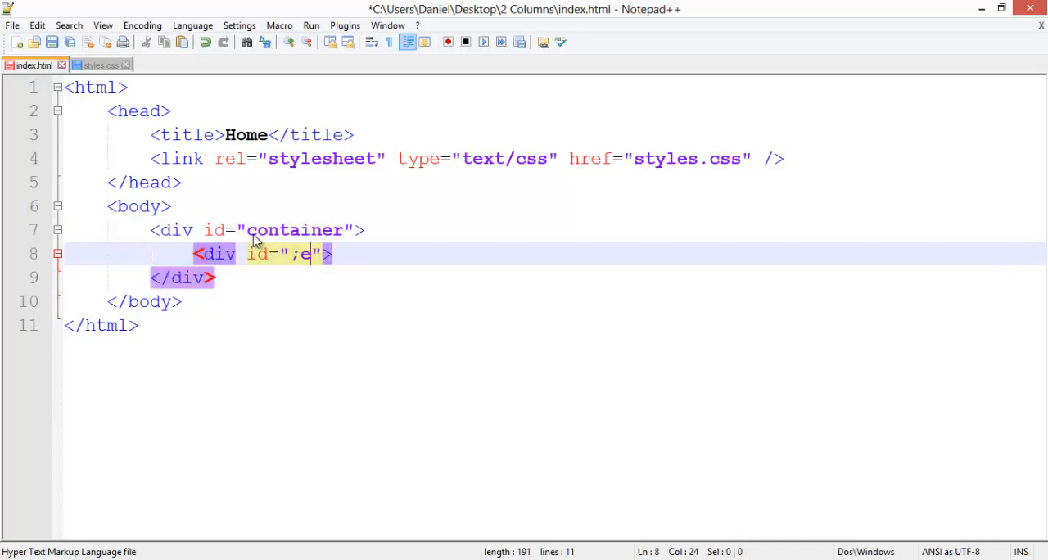
{"action": "type", "text": "left"}
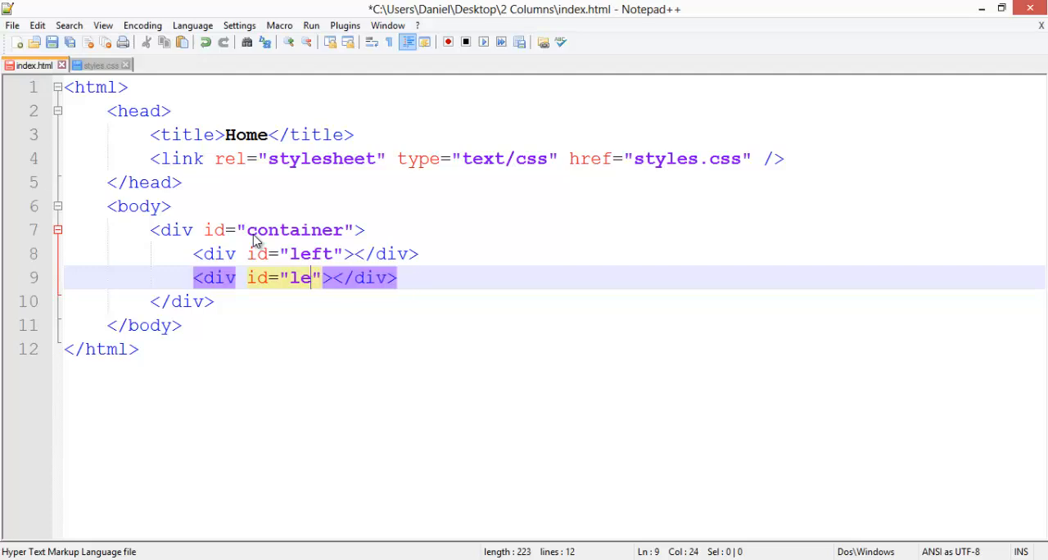
{"action": "type", "text": "ight"}
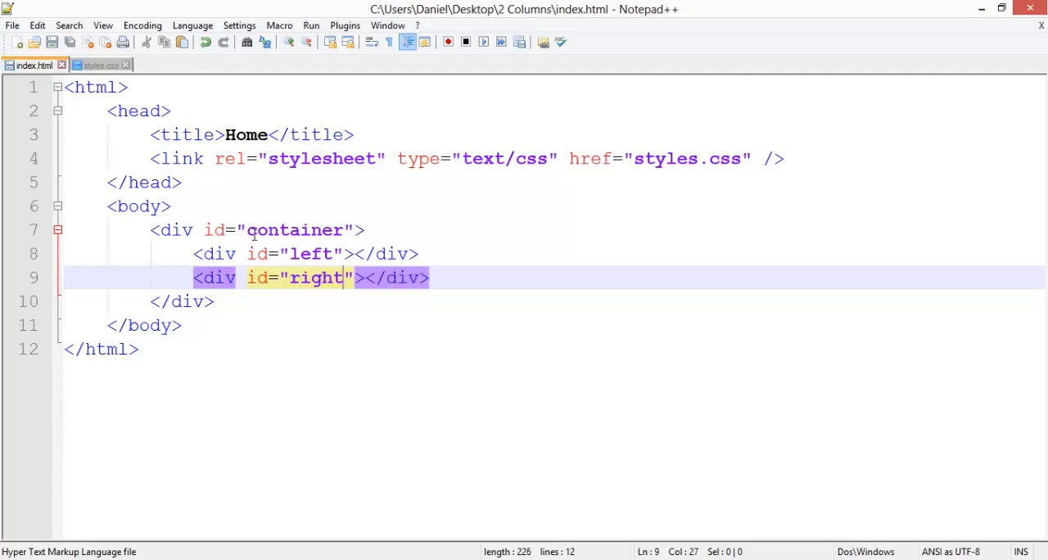
{"action": "left_click", "coordinate": [563, 253]}
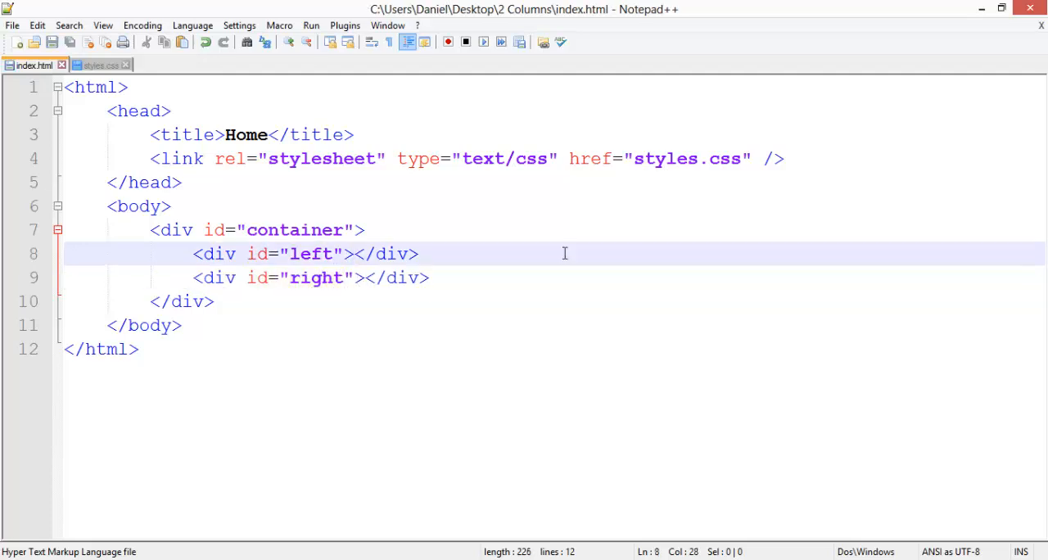
In styles.css, give the body rule font-family: Segoe UI
{"action": "left_click", "coordinate": [98, 65]}
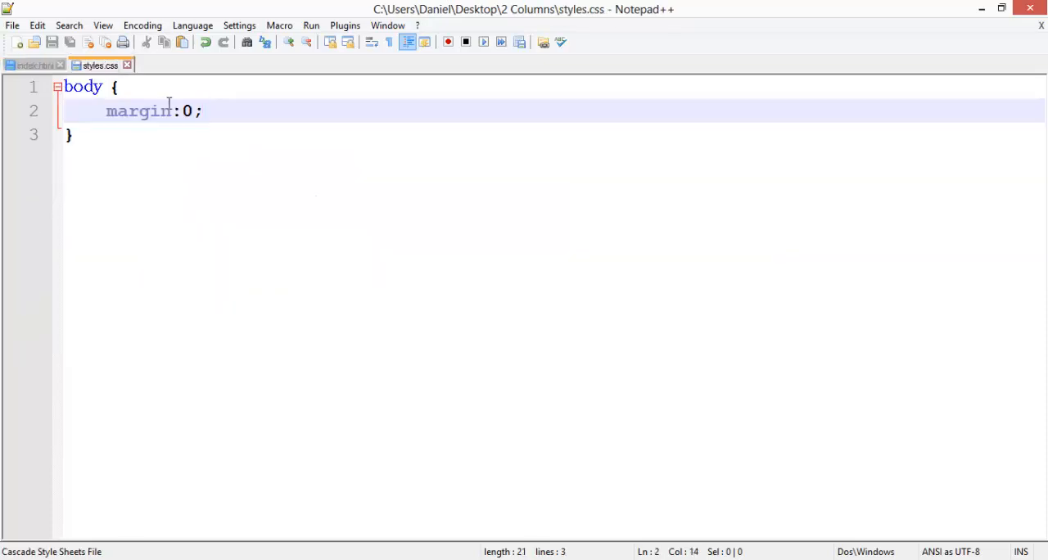
{"action": "left_click", "coordinate": [29, 65]}
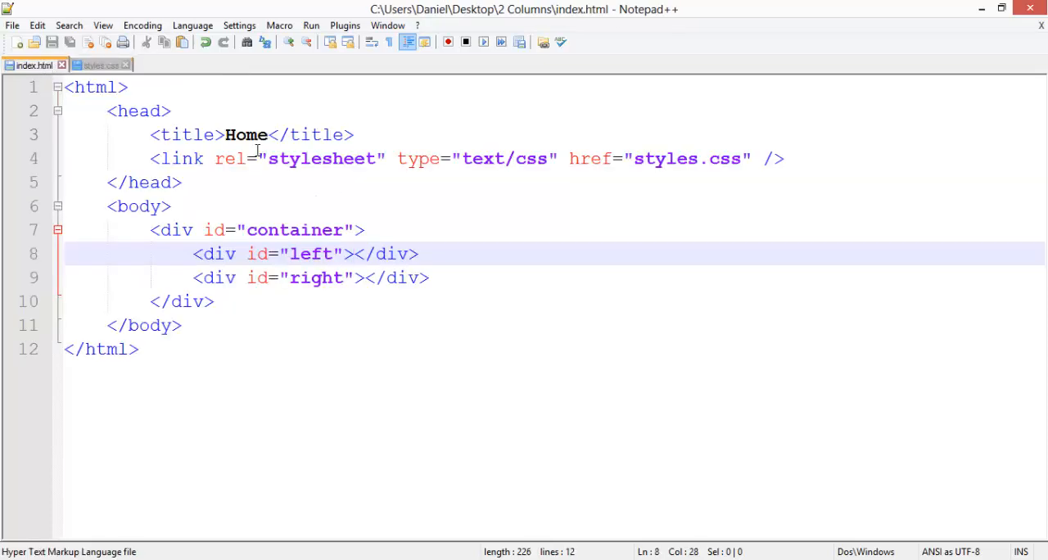
{"action": "left_click", "coordinate": [98, 65]}
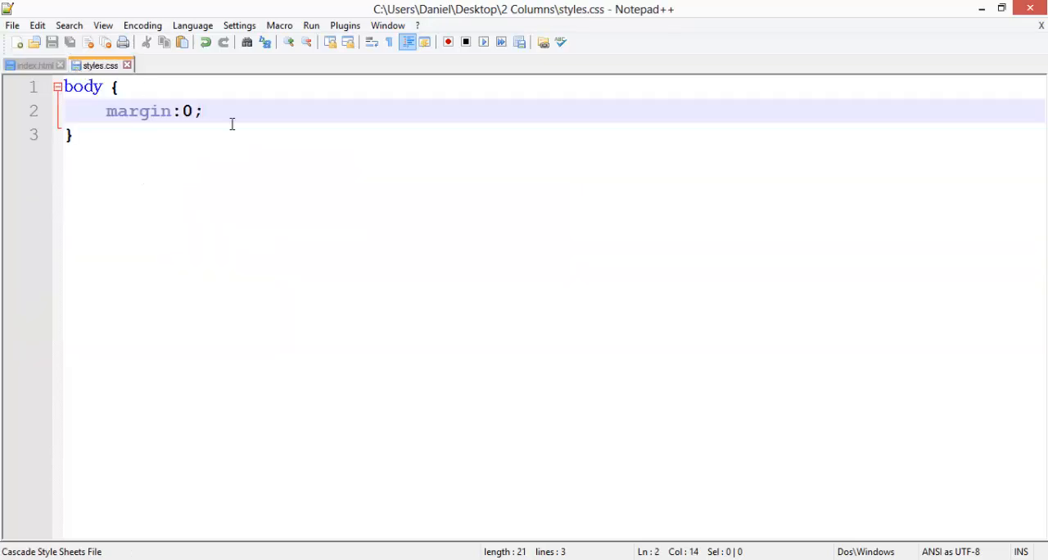
{"action": "mouse_move", "coordinate": [460, 147]}
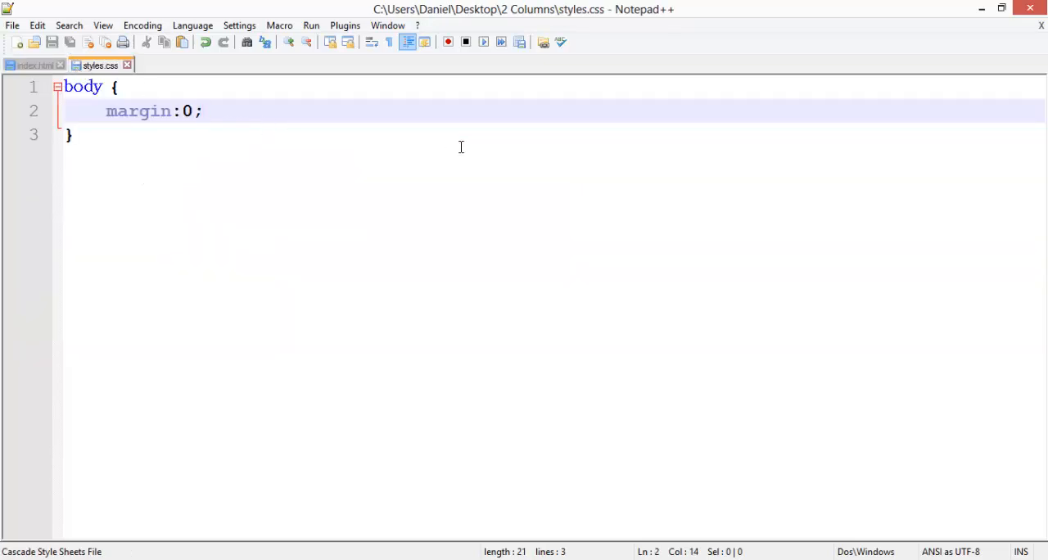
{"action": "type", "text": "fo"}
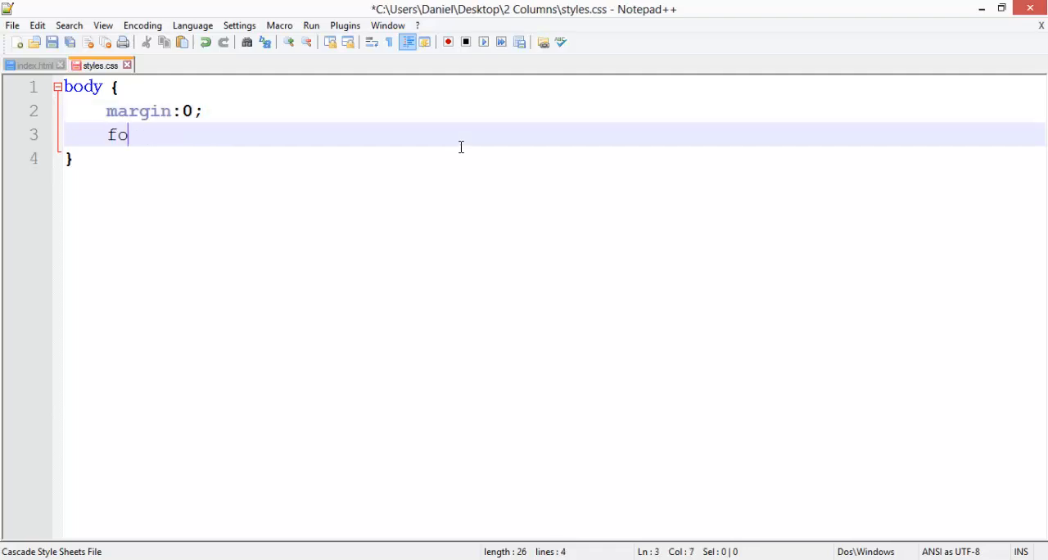
{"action": "type", "text": "nt-fan"}
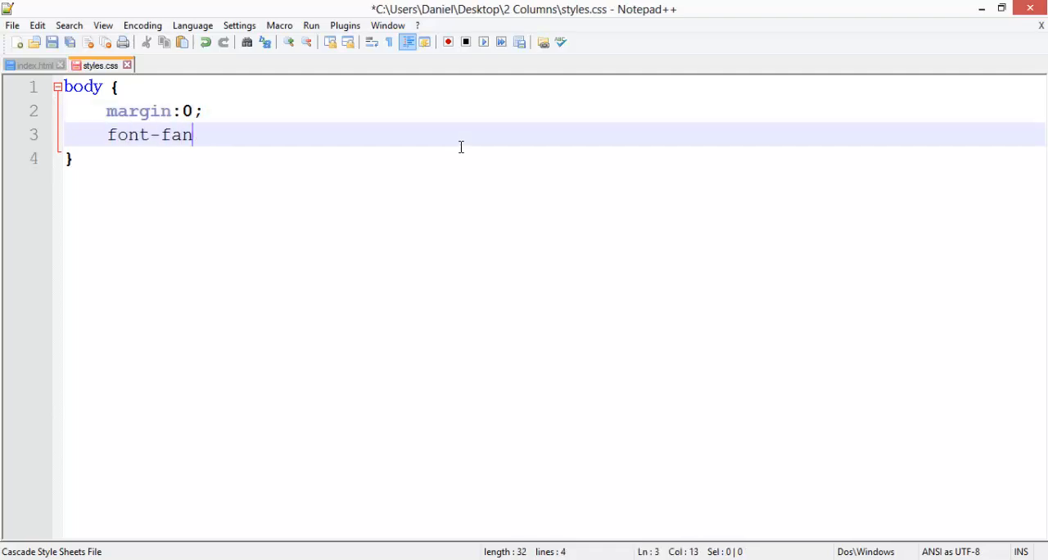
{"action": "type", "text": "mily:"}
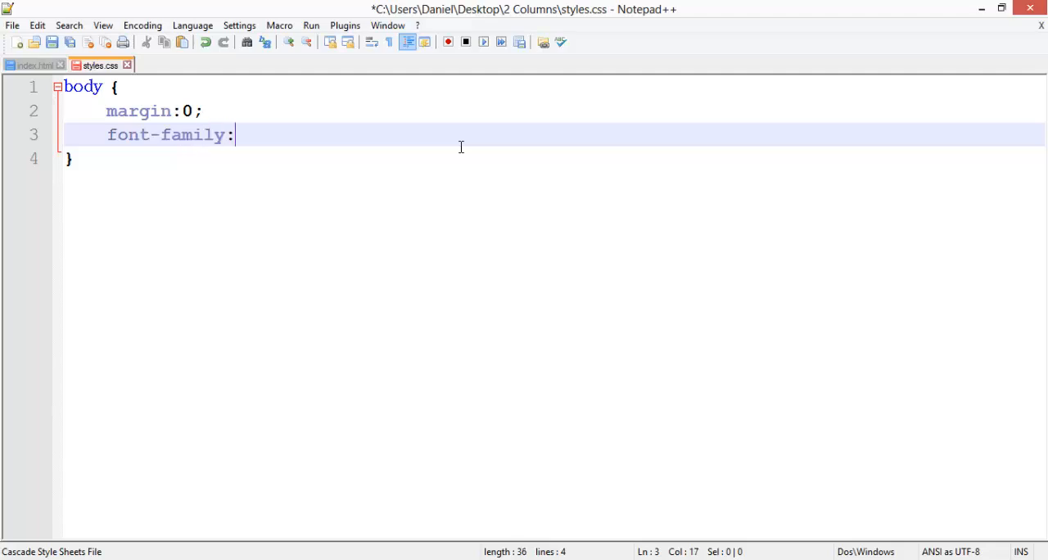
{"action": "type", "text": "Segoe UI;"}
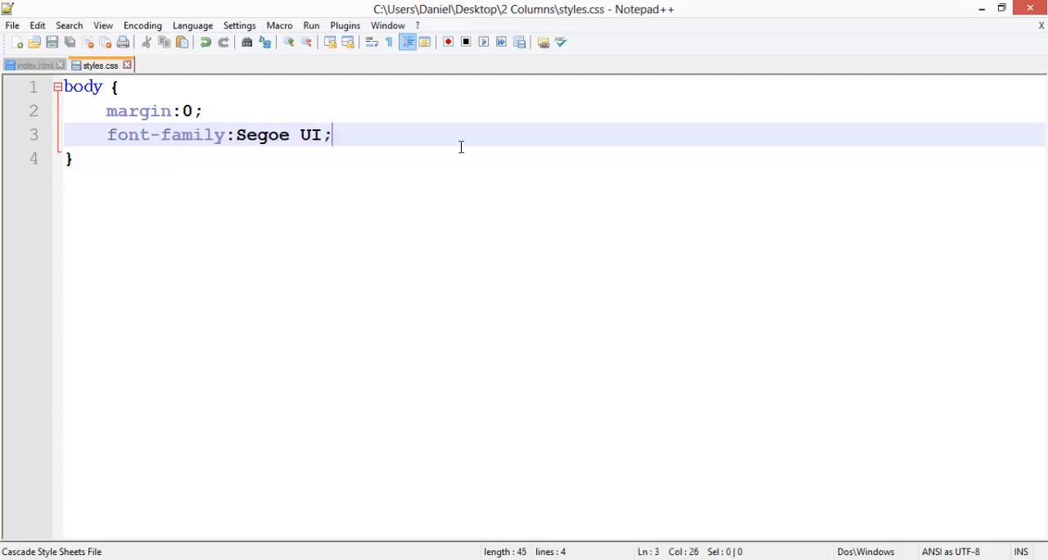
Add a #container rule with width 900px and auto left and right margins, then save
{"action": "type", "text": "#c"}
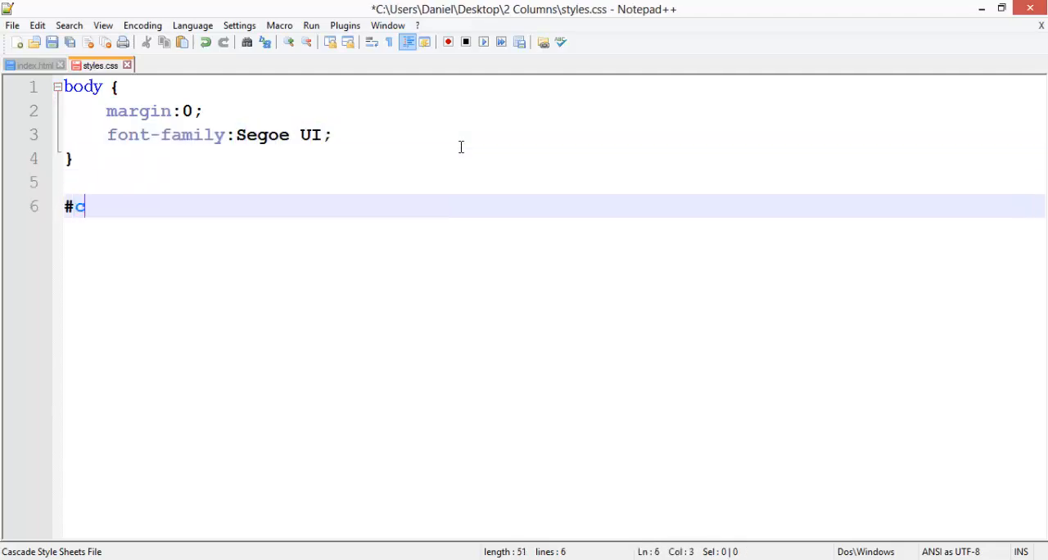
{"action": "type", "text": "ontainer {"}
{"action": "type", "text": "wi"}
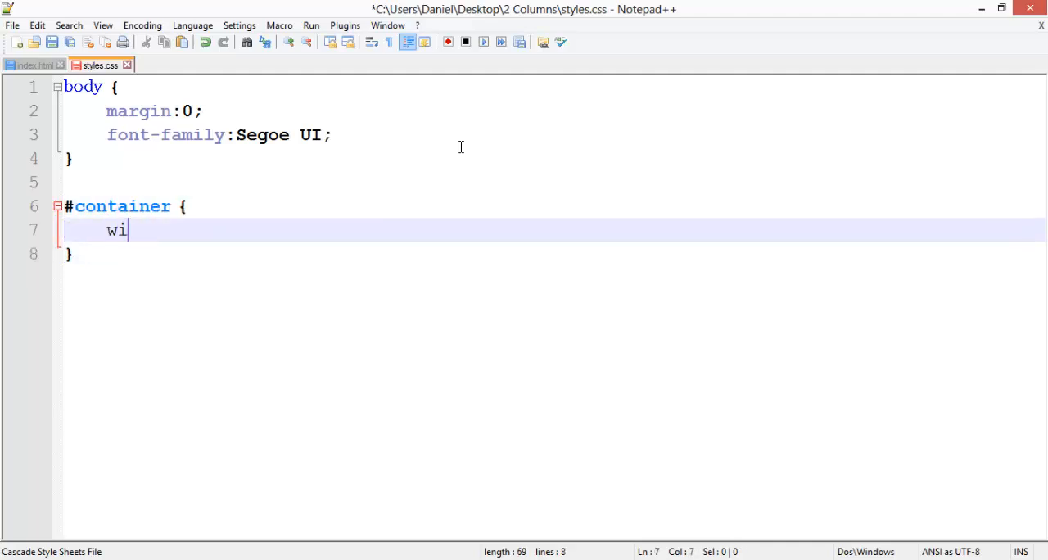
{"action": "type", "text": "dth:900px;"}
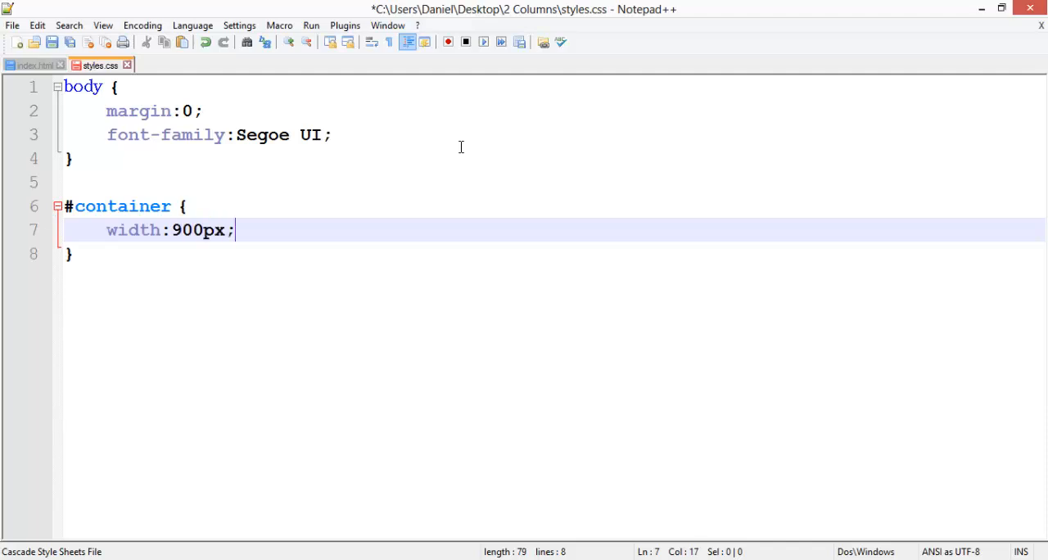
{"action": "type", "text": "margin-lef"}
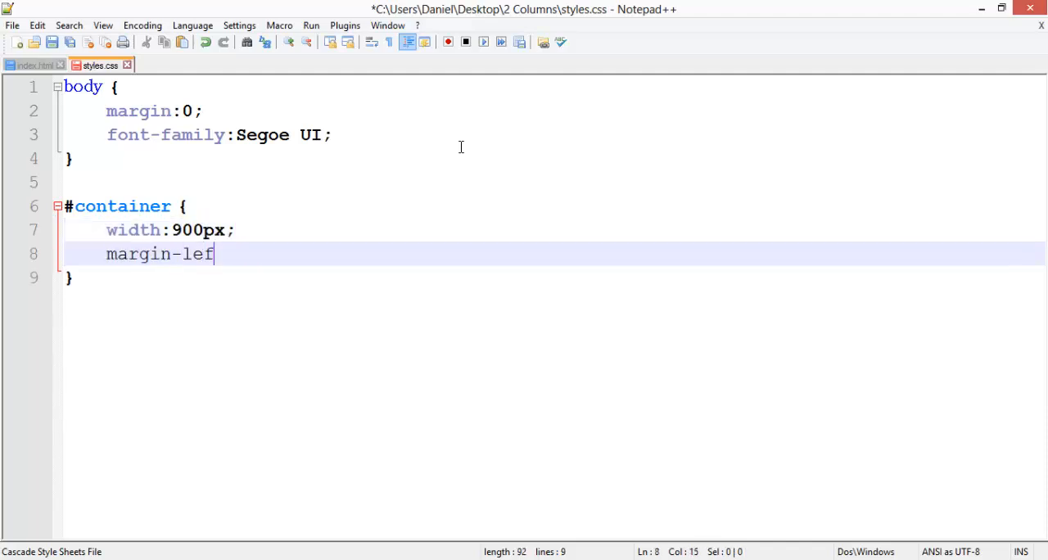
{"action": "type", "text": "t:auto;"}
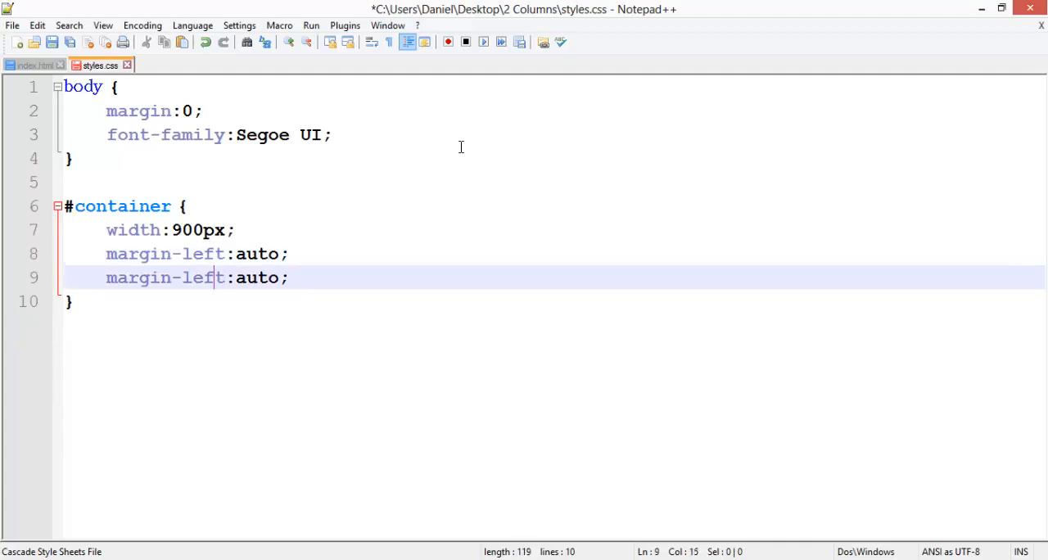
{"action": "type", "text": "righ"}
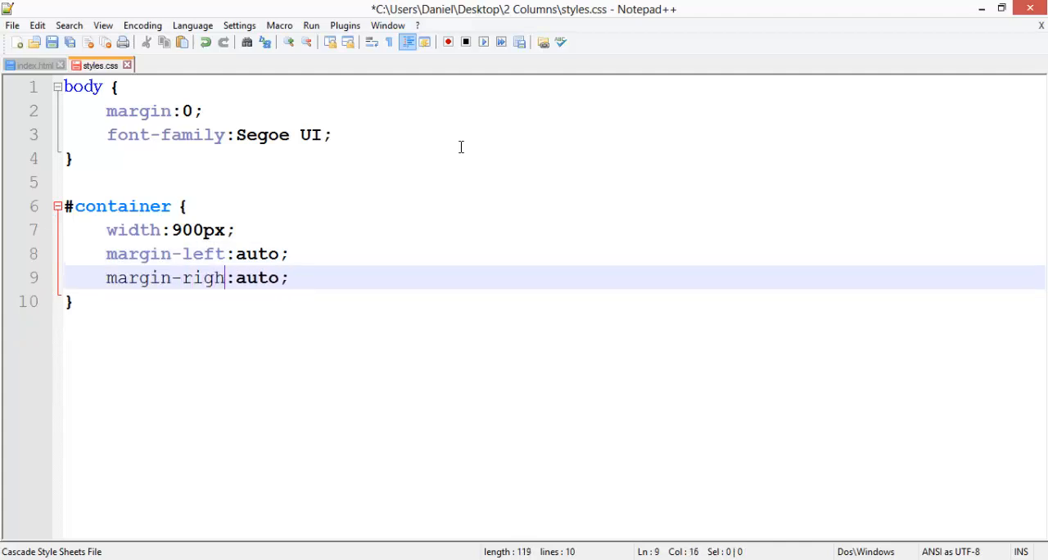
{"action": "type", "text": "t"}
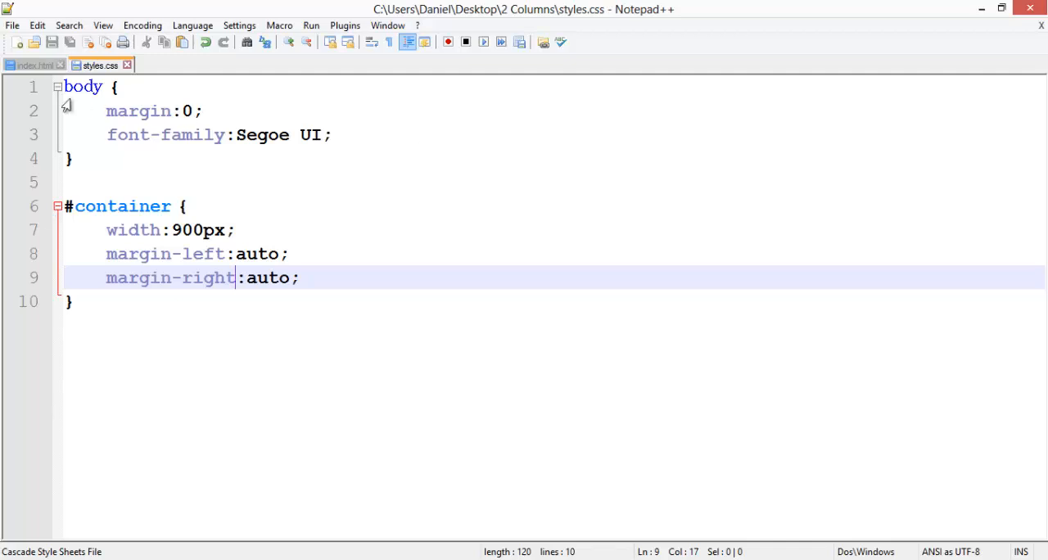
Put 'Lorem Ipsum' in the left div and 'Hello World :)' in the right div, then save
{"action": "left_click", "coordinate": [33, 66]}
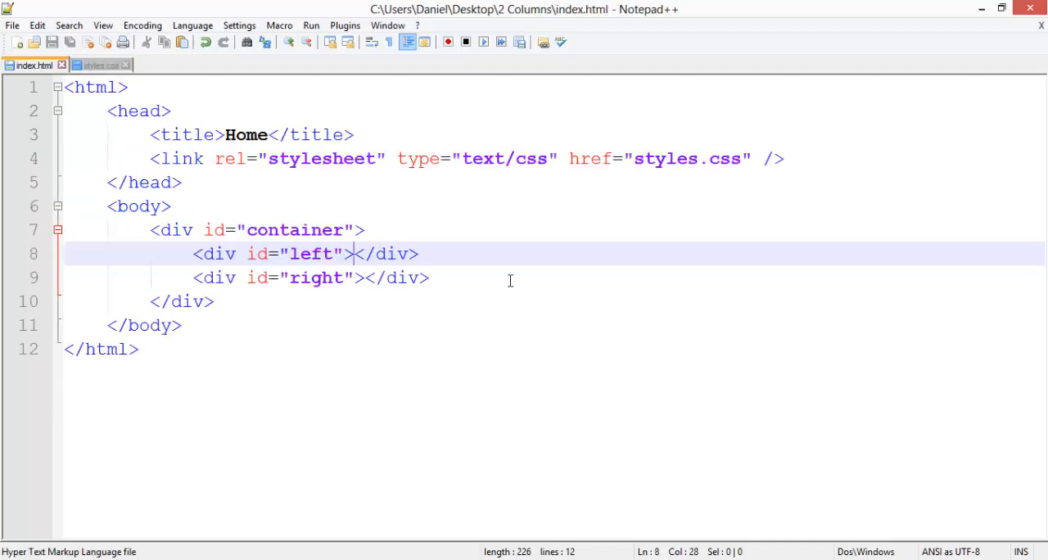
{"action": "type", "text": "Lorem I"}
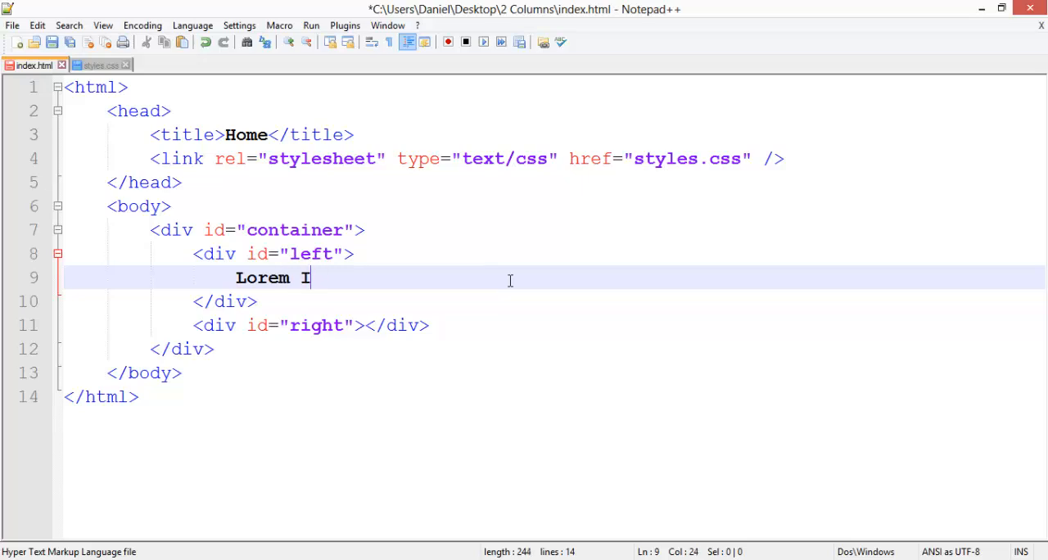
{"action": "type", "text": "psum"}
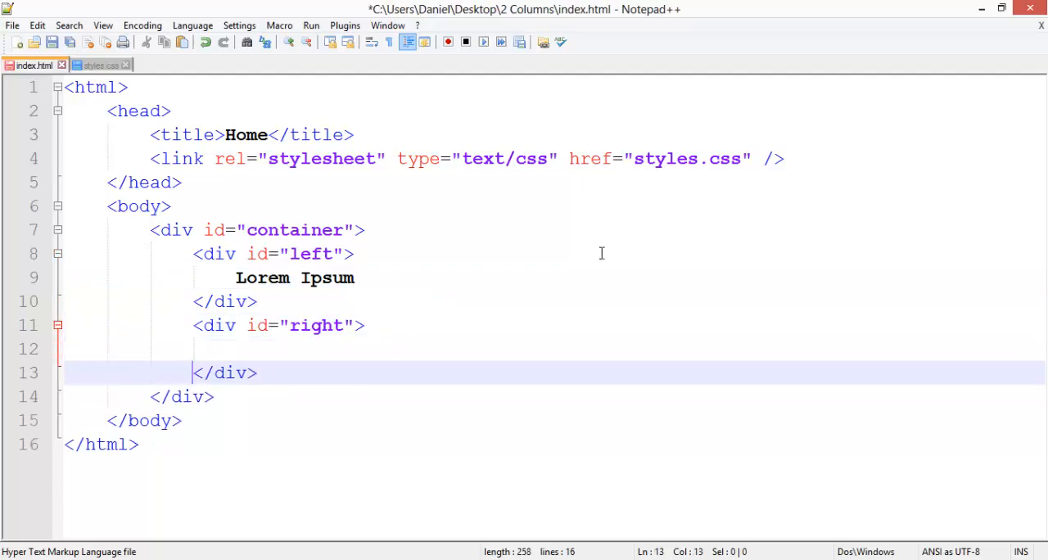
{"action": "type", "text": "Hel"}
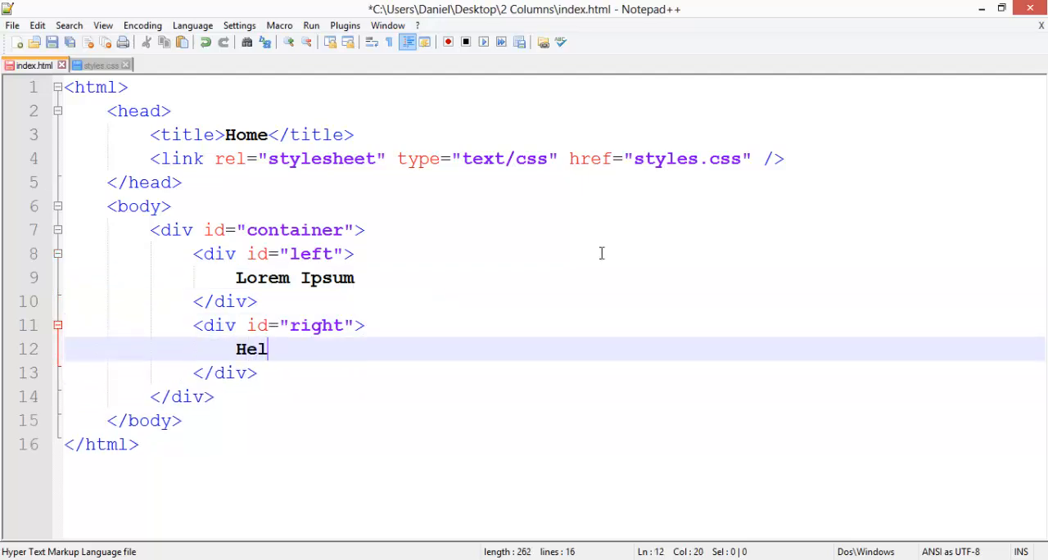
{"action": "type", "text": "lo World"}
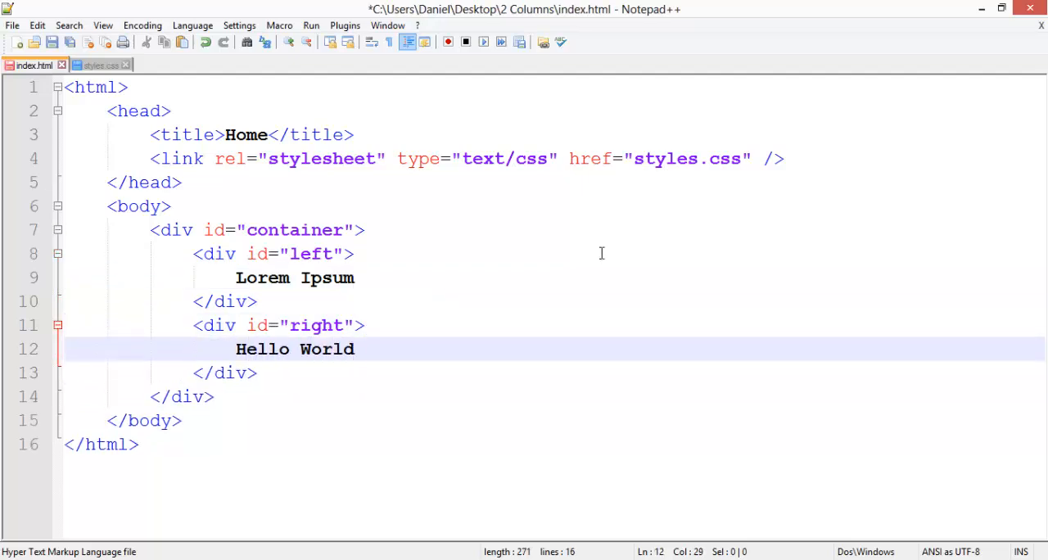
{"action": "type", "text": ":)"}
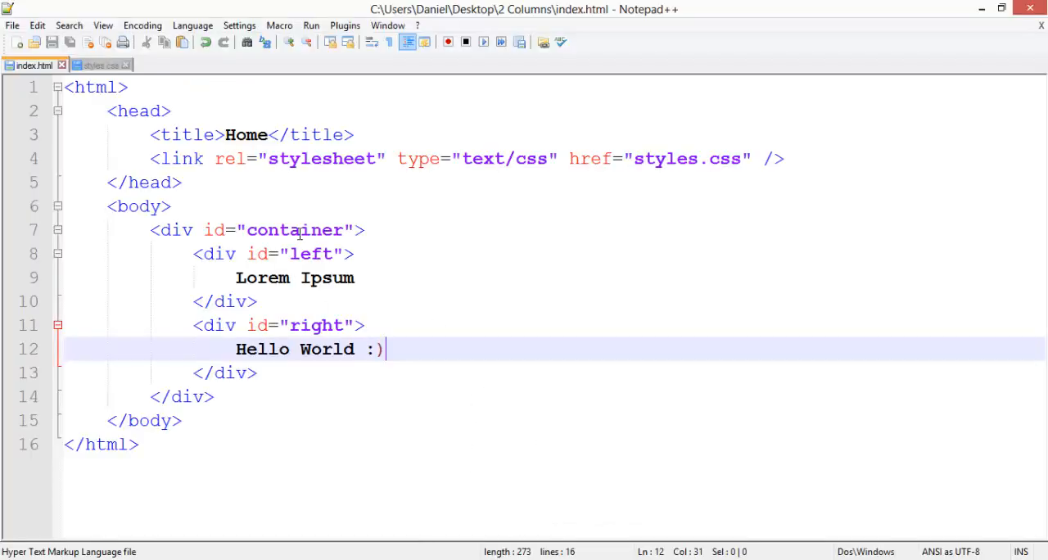
Add a '#container #left' rule with width 300px and float left
{"action": "left_click", "coordinate": [98, 65]}
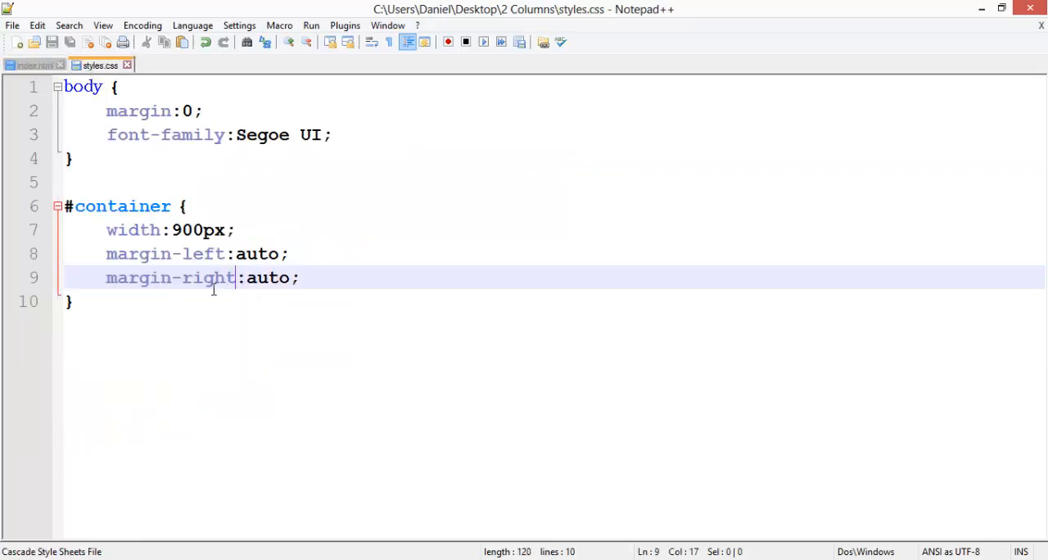
{"action": "type", "text": "#co"}
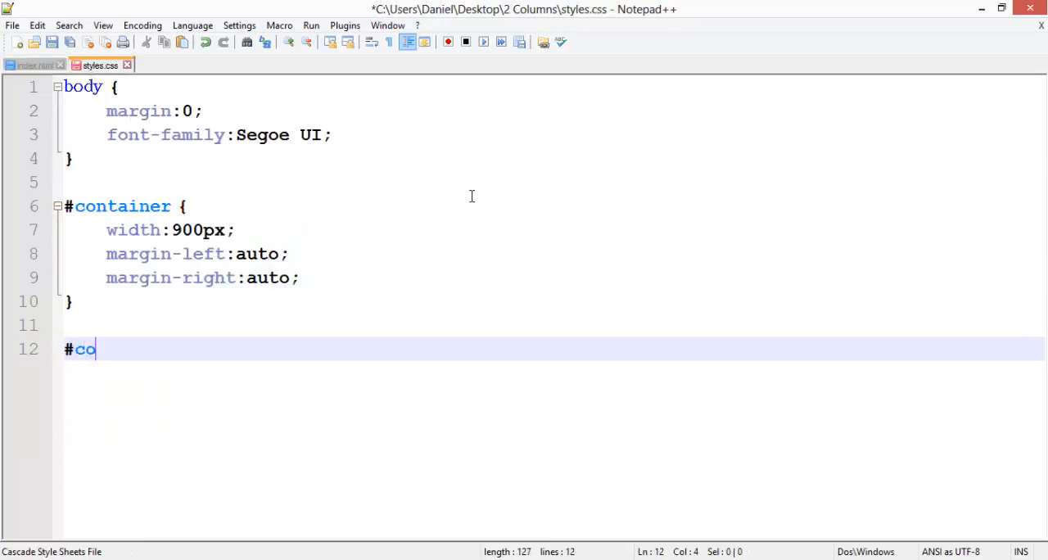
{"action": "type", "text": "ntainer"}
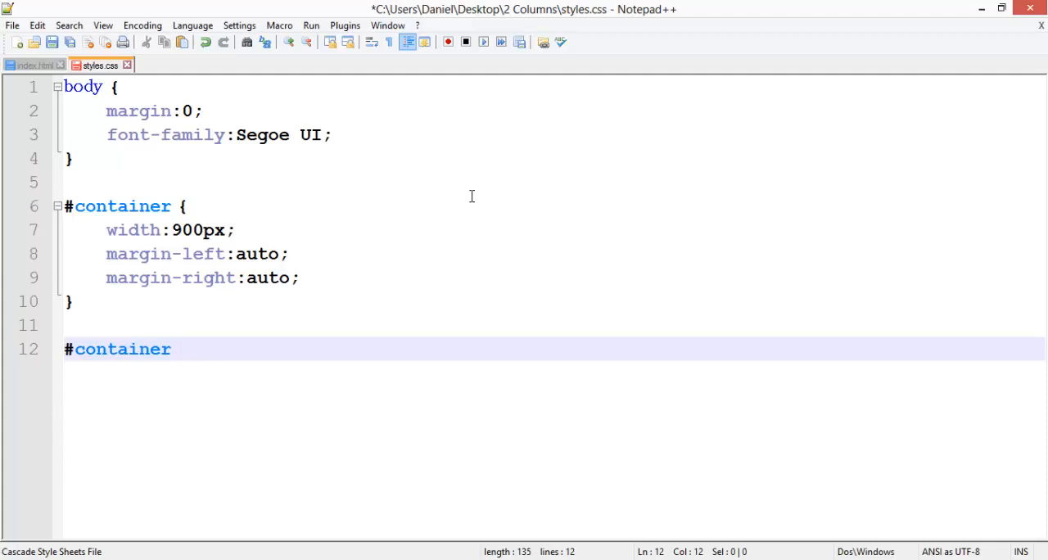
{"action": "type", "text": "#left {"}
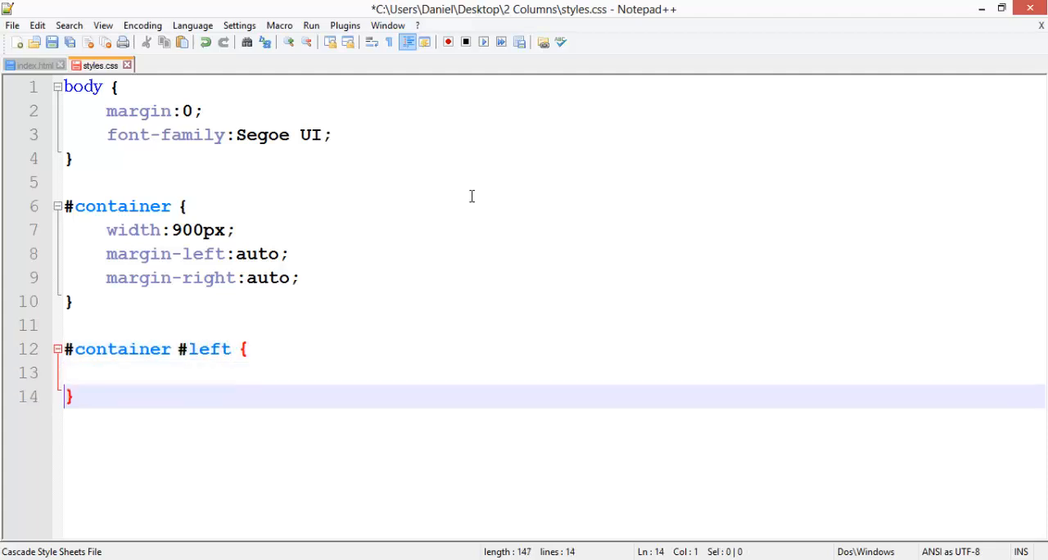
{"action": "type", "text": "width:"}
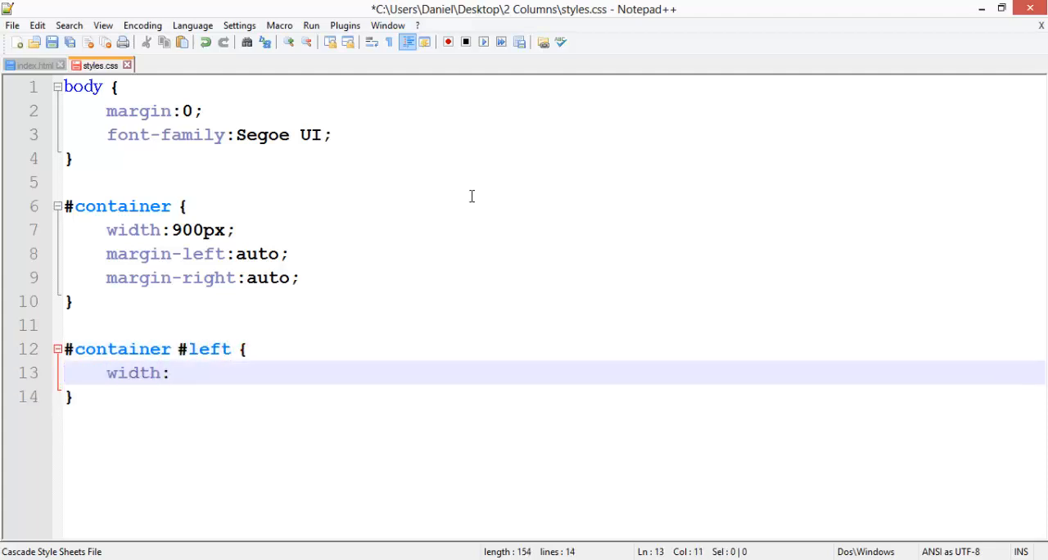
{"action": "type", "text": "300px;"}
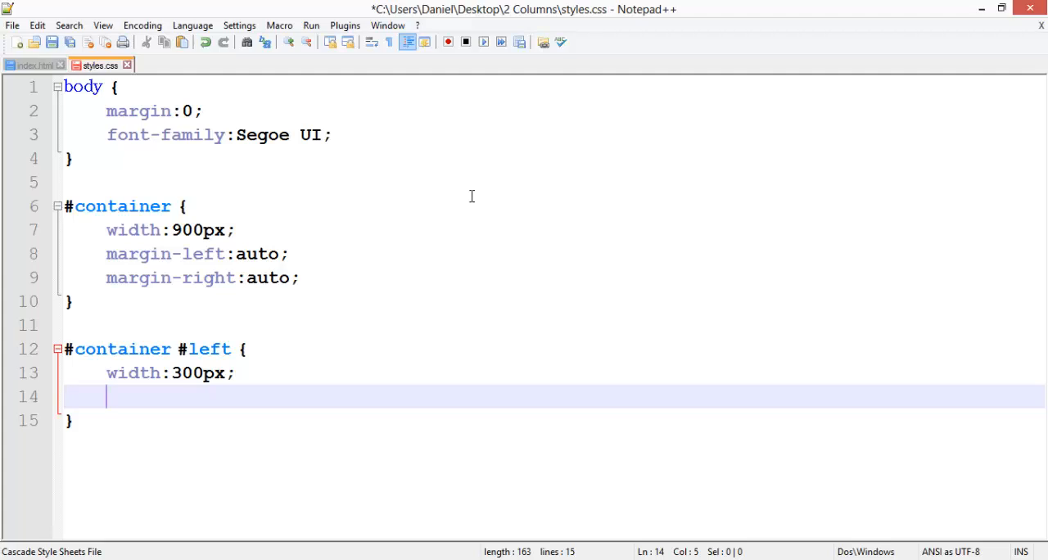
{"action": "type", "text": "float:"}
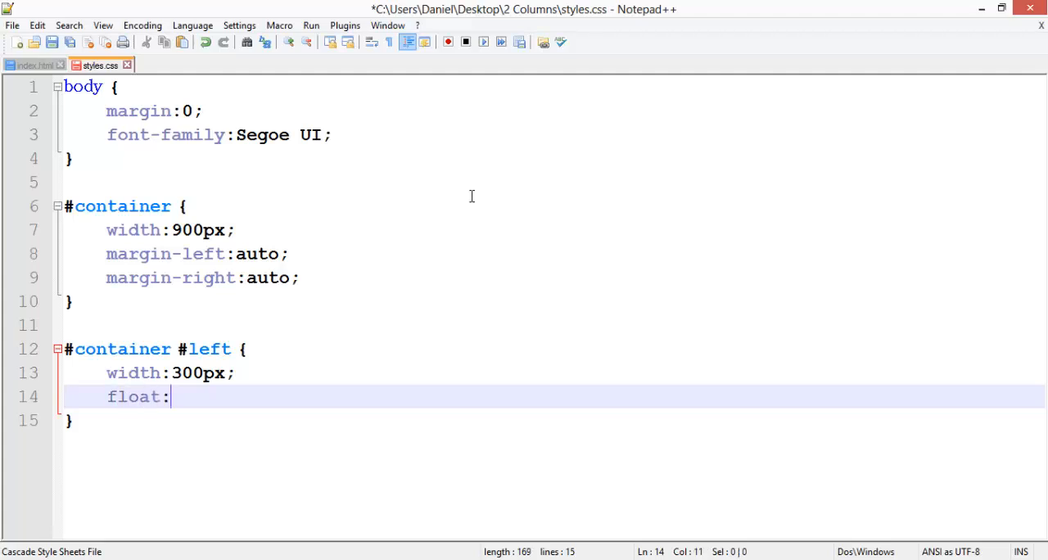
{"action": "type", "text": "left;"}
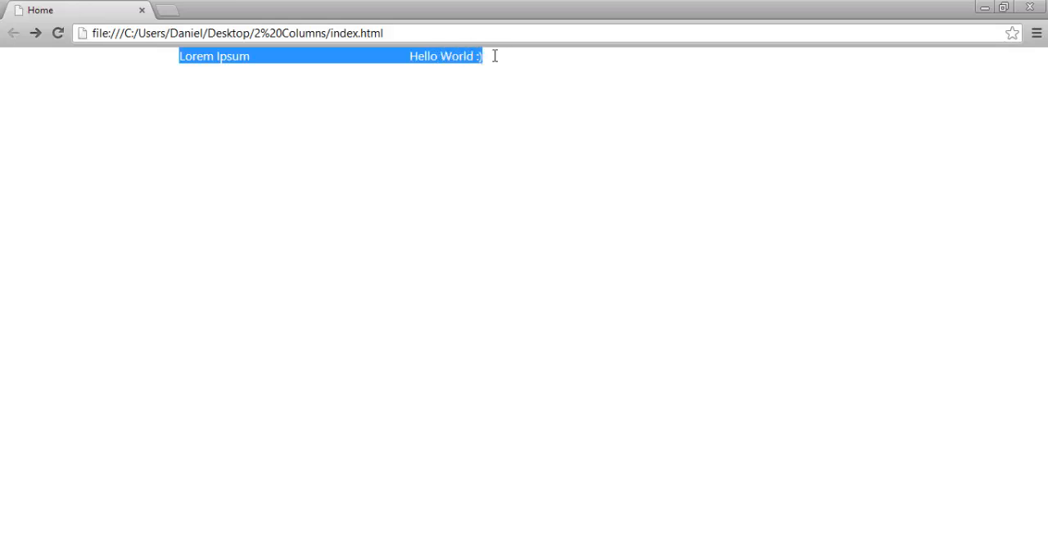
Clear the text selection on the Chrome preview showing the two columns side by side
{"action": "left_click", "coordinate": [314, 127]}
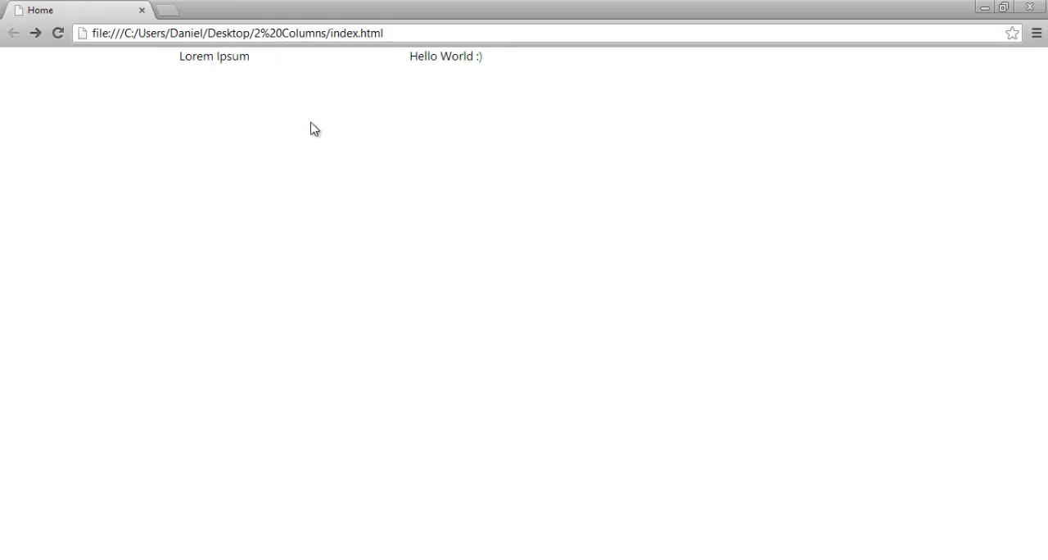
{"action": "mouse_move", "coordinate": [302, 237]}
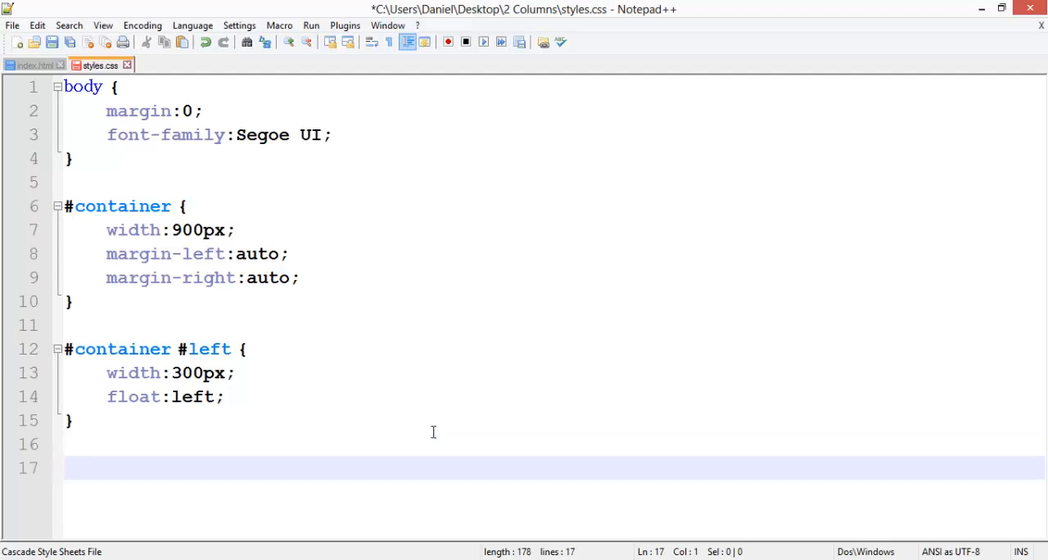
Add a '#container #right' rule with width 600px and float right, then save
{"action": "type", "text": "#container #r"}
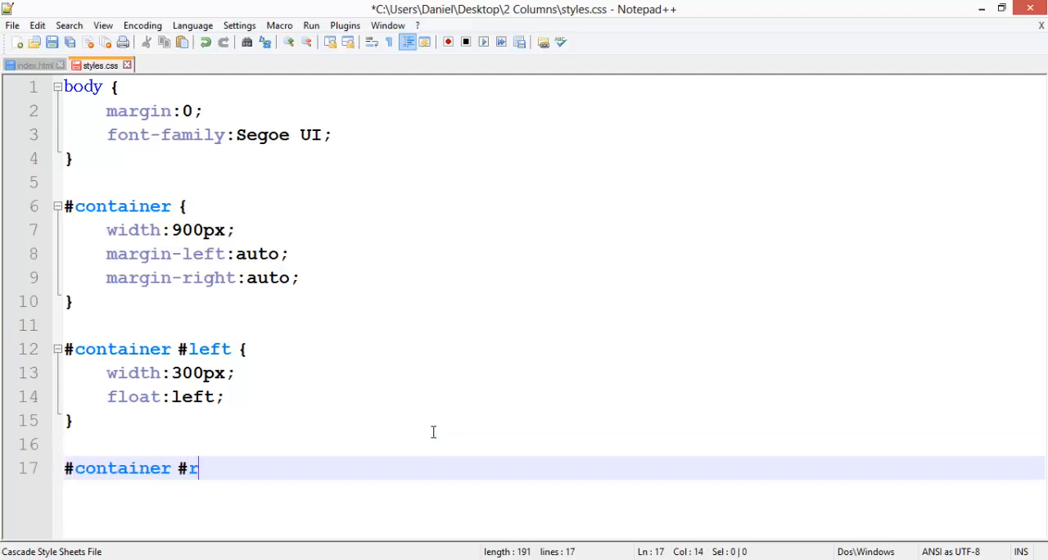
{"action": "type", "text": "ight {"}
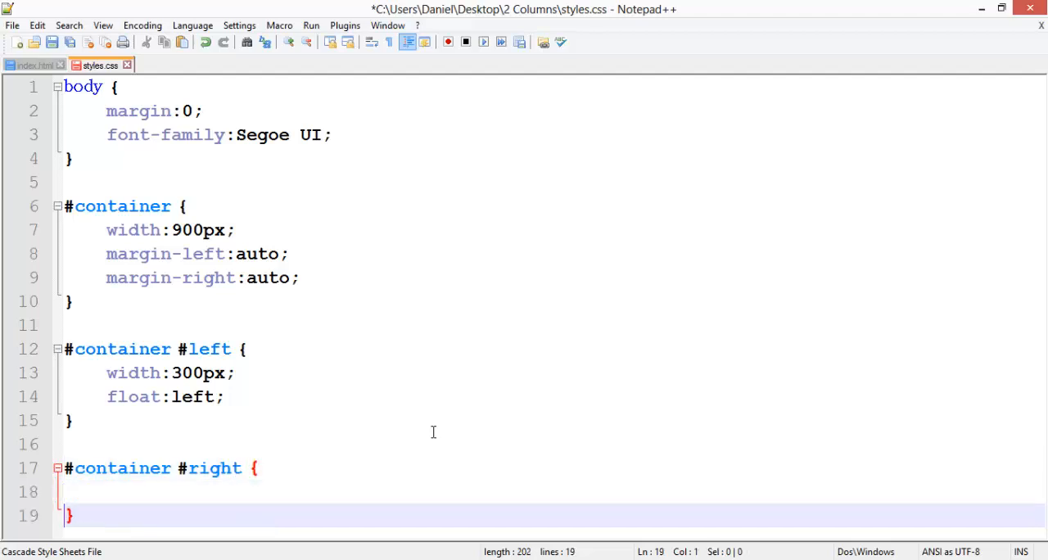
{"action": "type", "text": "width"}
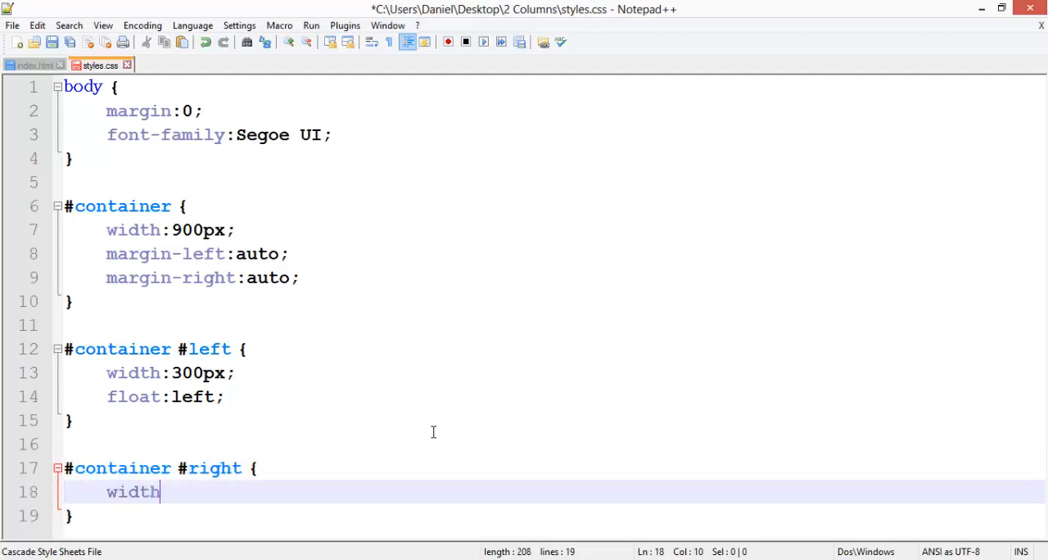
{"action": "type", "text": ":600px;"}
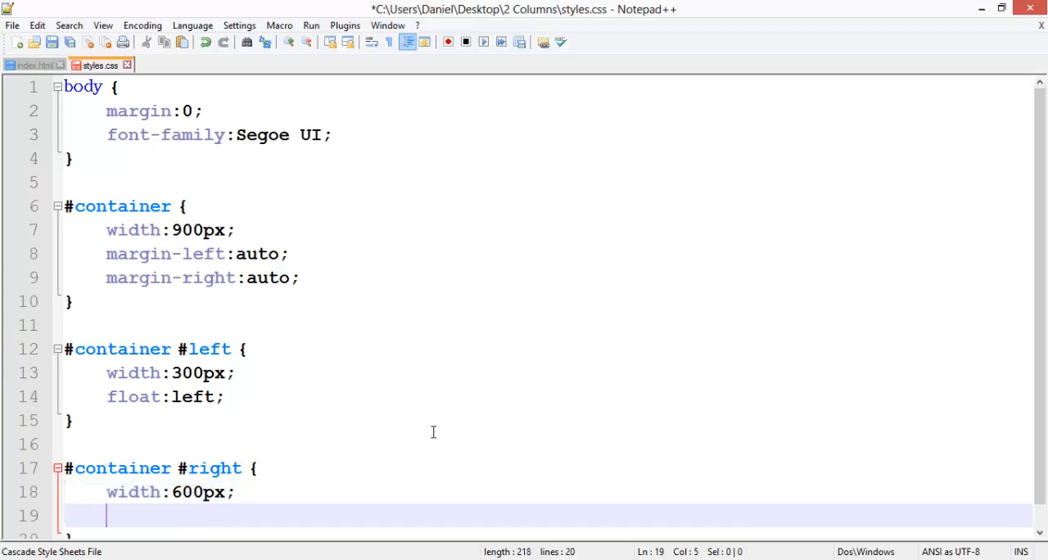
{"action": "type", "text": "float:right;"}
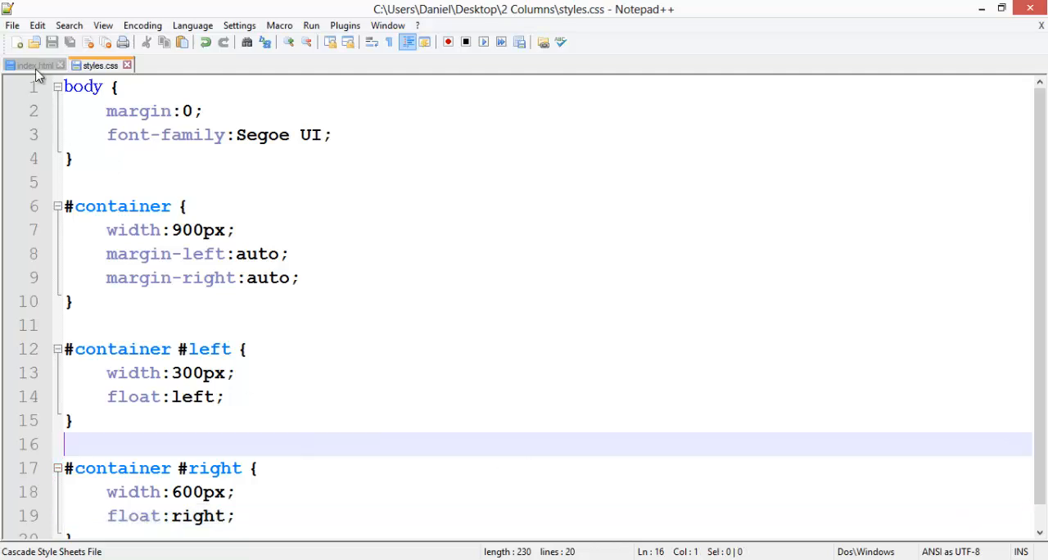
{"action": "left_click", "coordinate": [32, 65]}
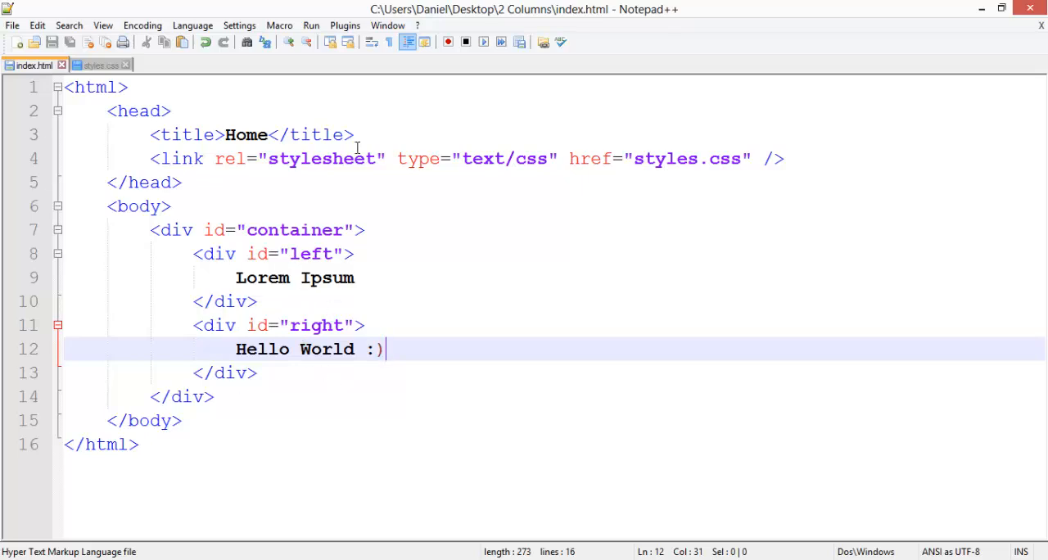
{"action": "left_click", "coordinate": [98, 65]}
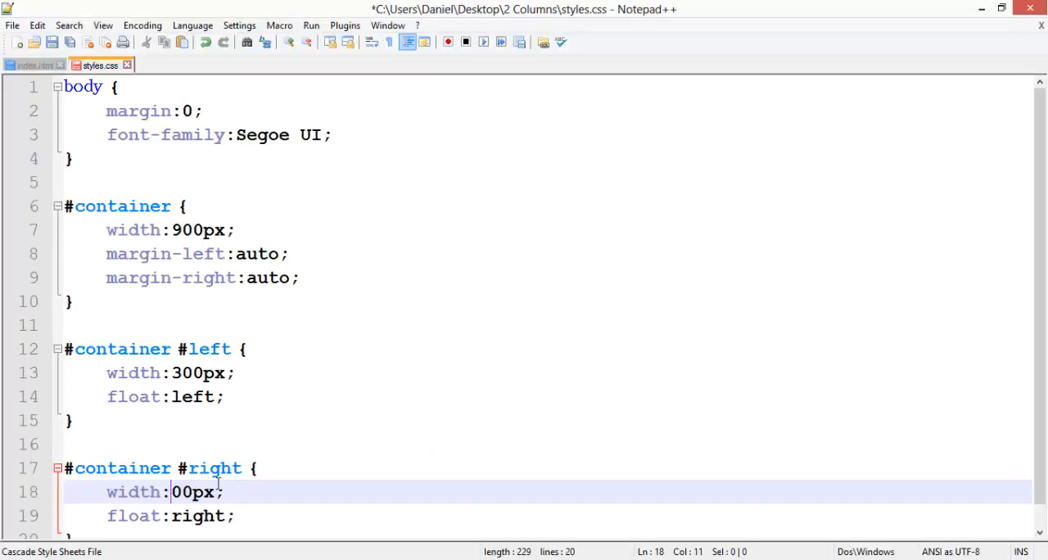
{"action": "type", "text": "6"}
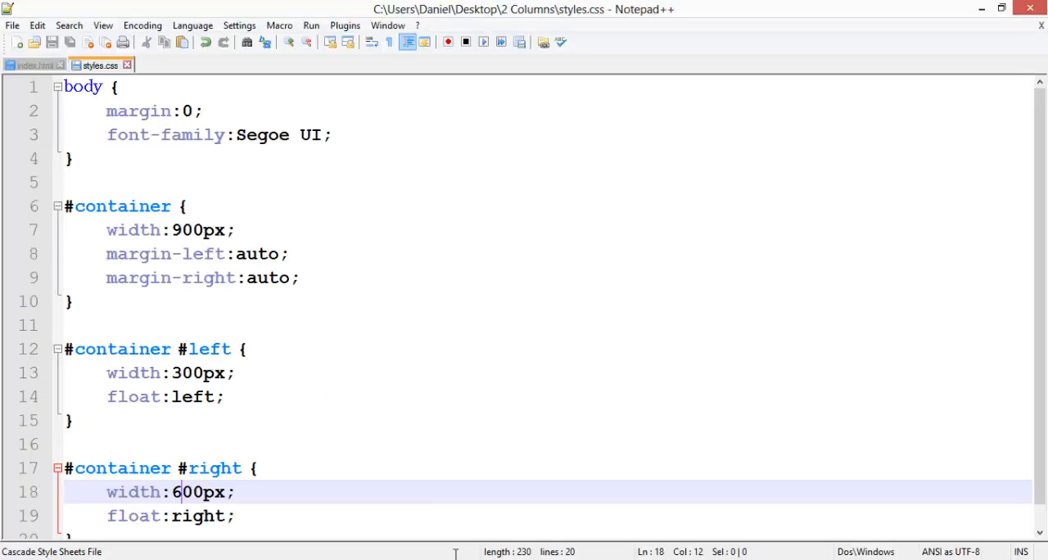
Give the left column a PINK background-color and the right column a GREEN one
{"action": "type", "text": "bac"}
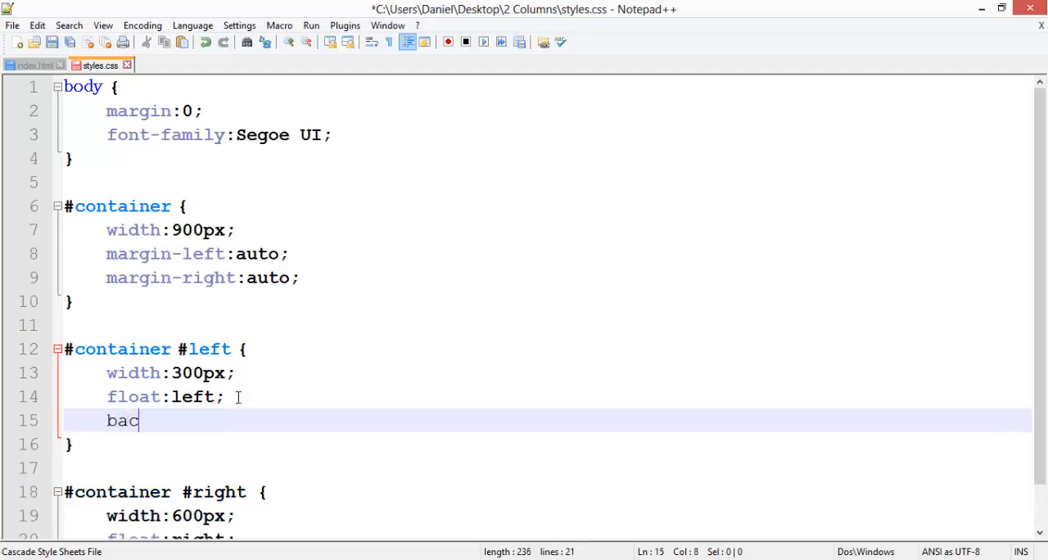
{"action": "type", "text": "kground-color"}
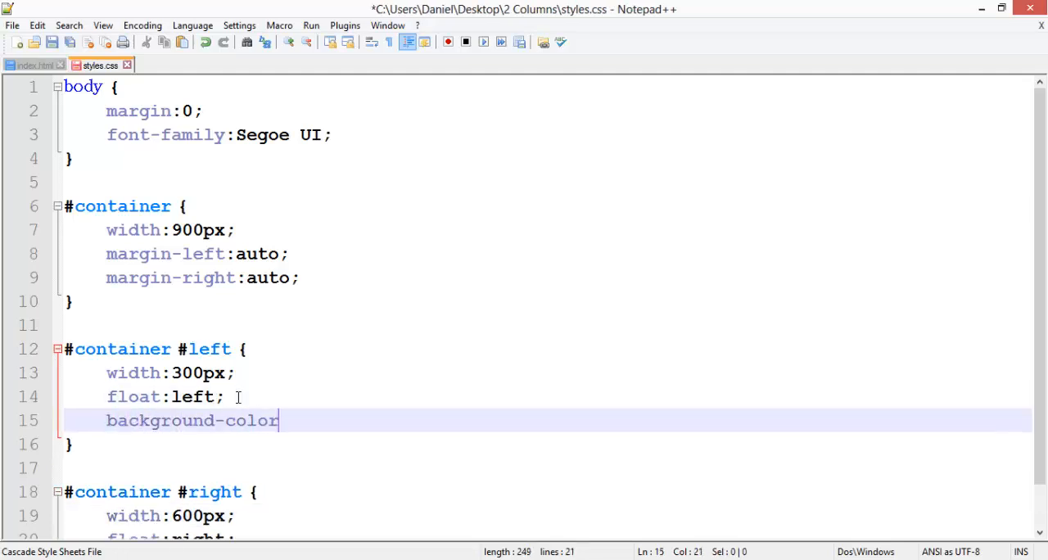
{"action": "type", "text": ":PINK;"}
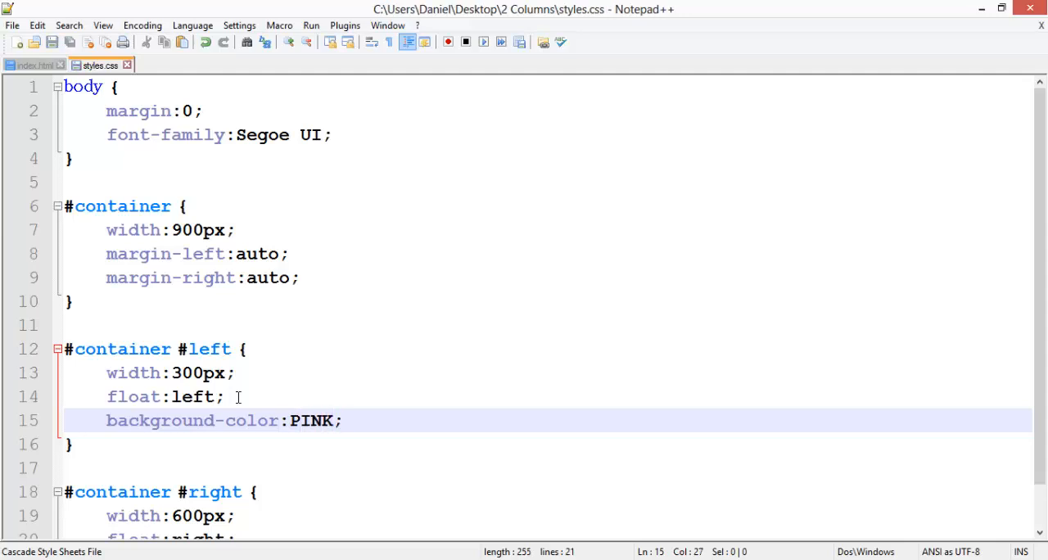
{"action": "type", "text": "bac"}
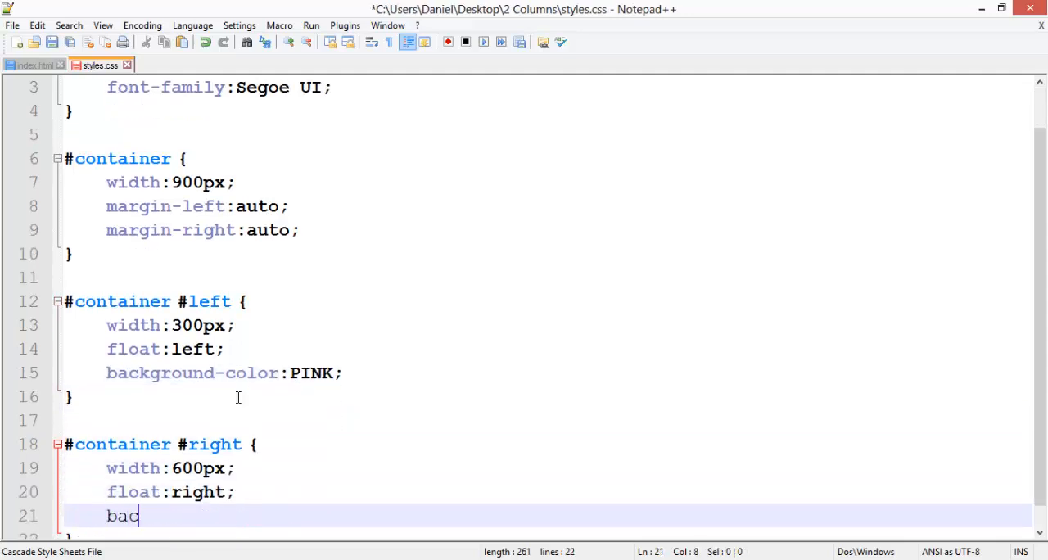
{"action": "type", "text": "kground-color:"}
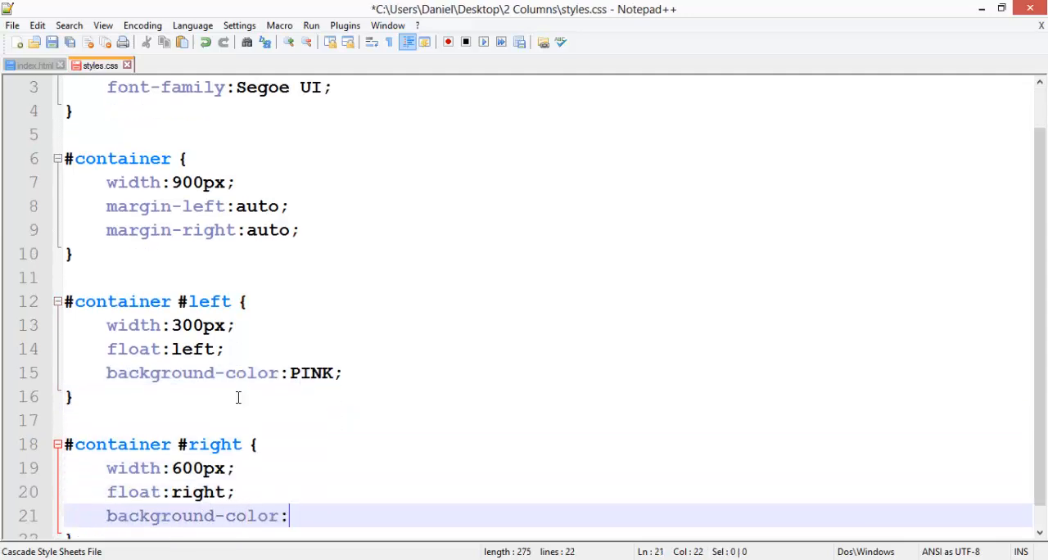
{"action": "type", "text": "GREEN"}
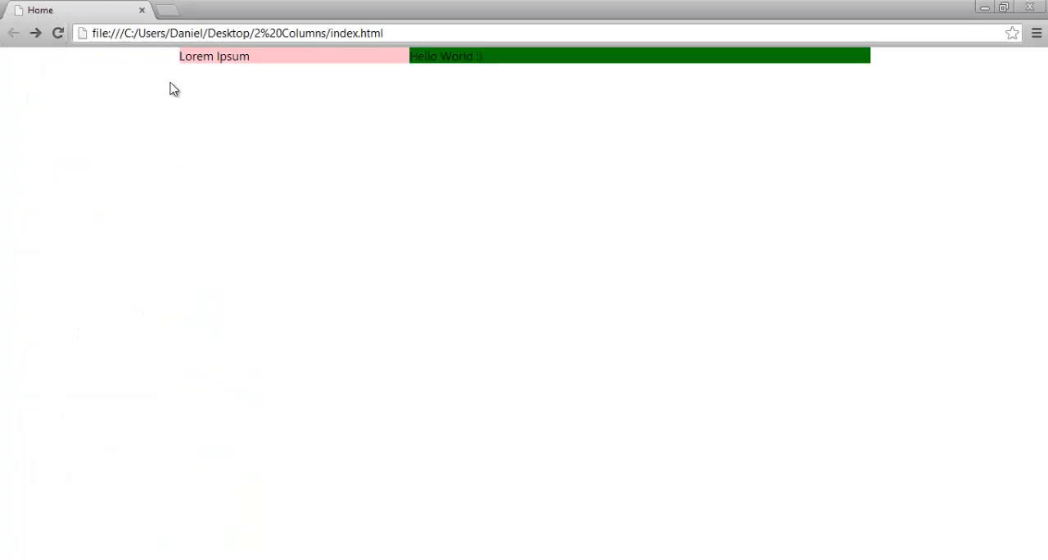
{"action": "left_click", "coordinate": [298, 33]}
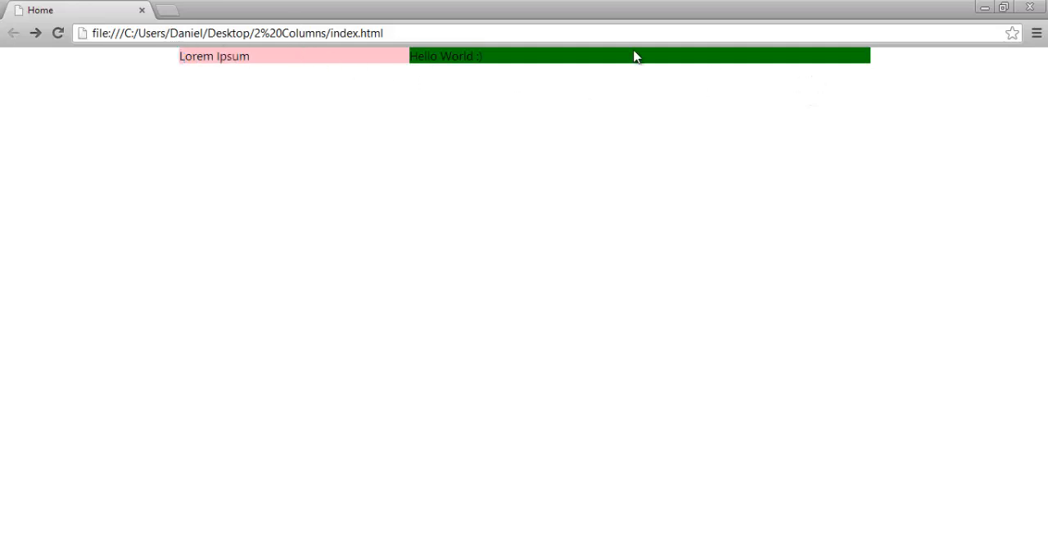
{"action": "mouse_move", "coordinate": [524, 90]}
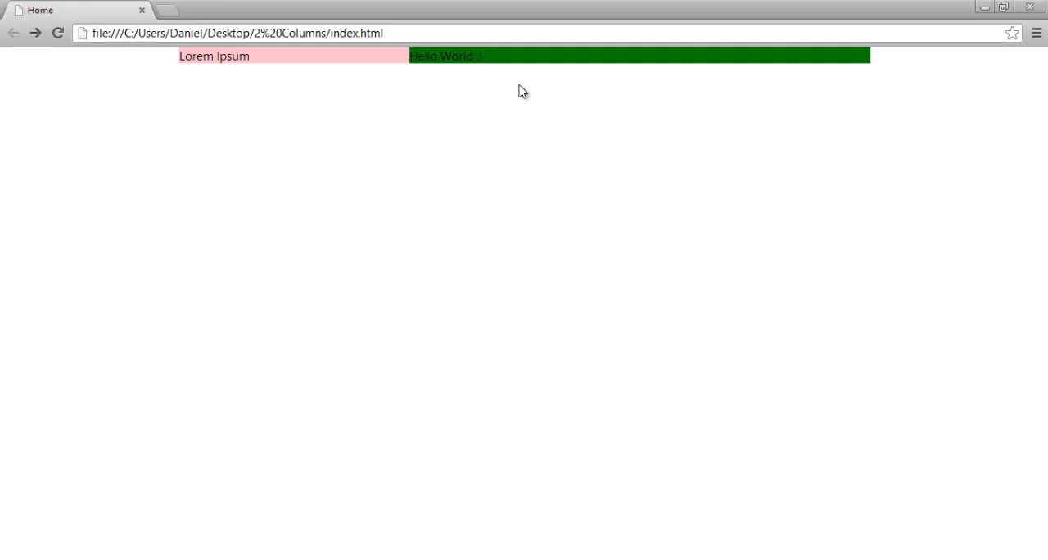
{"action": "mouse_move", "coordinate": [488, 135]}
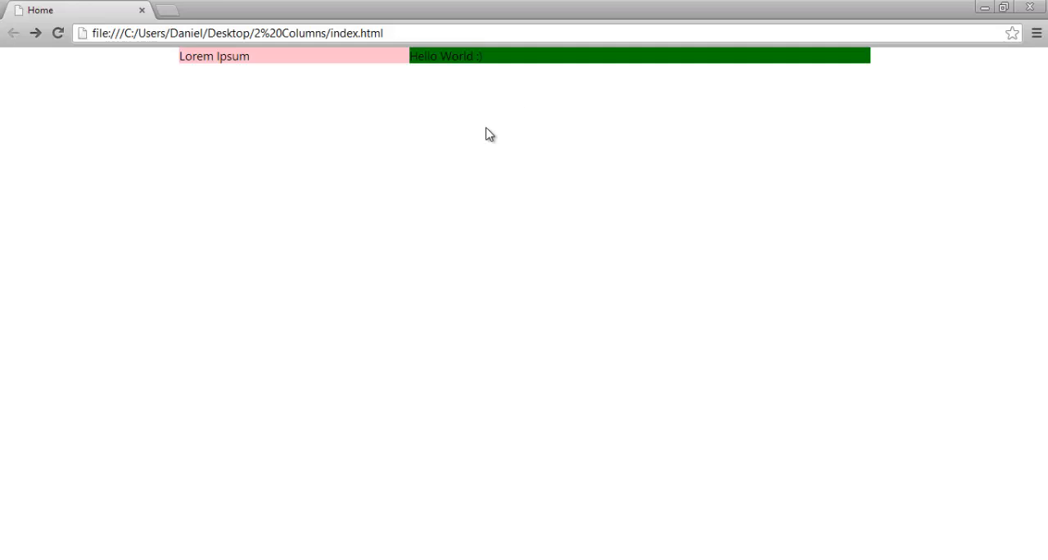
{"action": "mouse_move", "coordinate": [545, 89]}
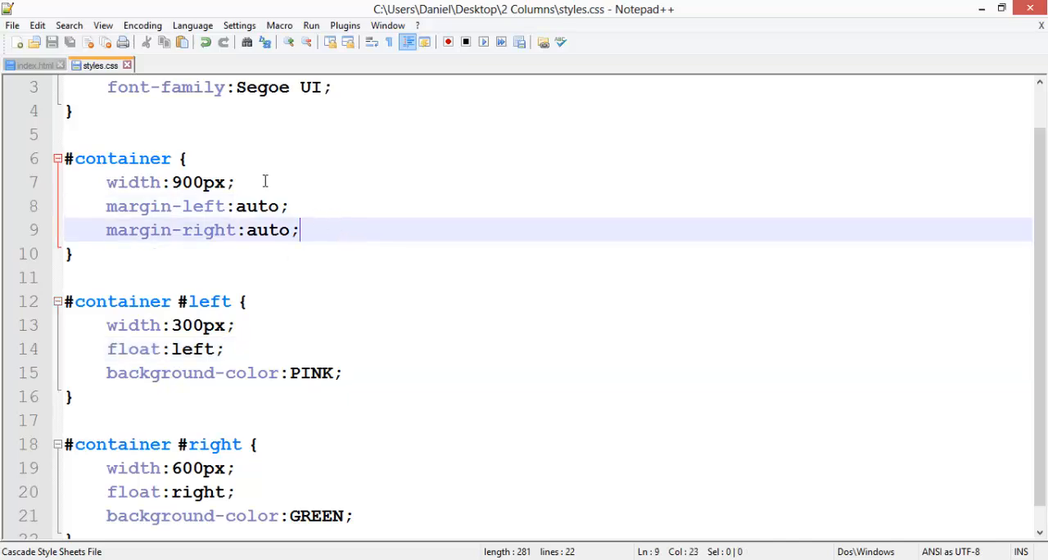
Try height:100% on #container, then remove it again
{"action": "type", "text": "height"}
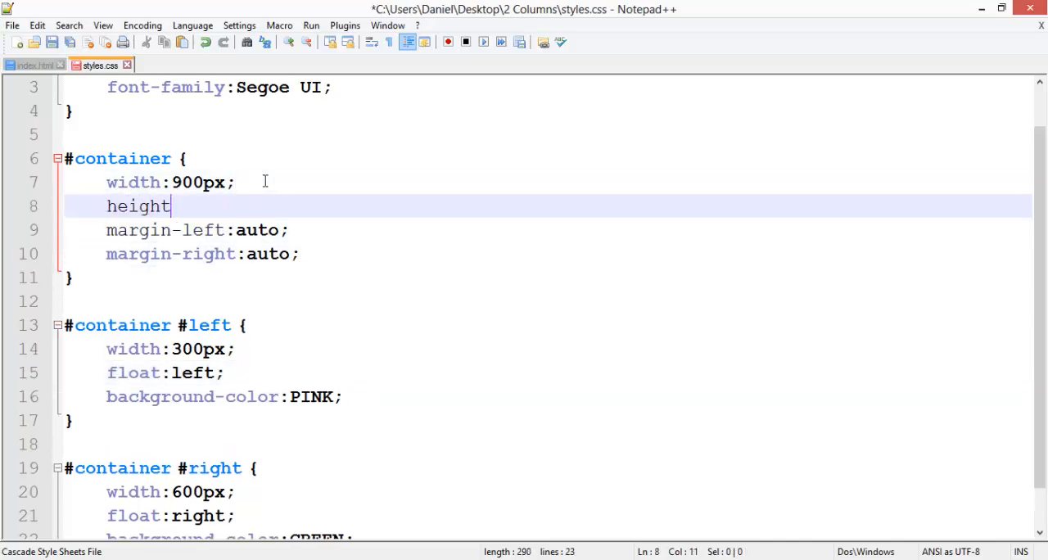
{"action": "type", "text": ":100%;"}
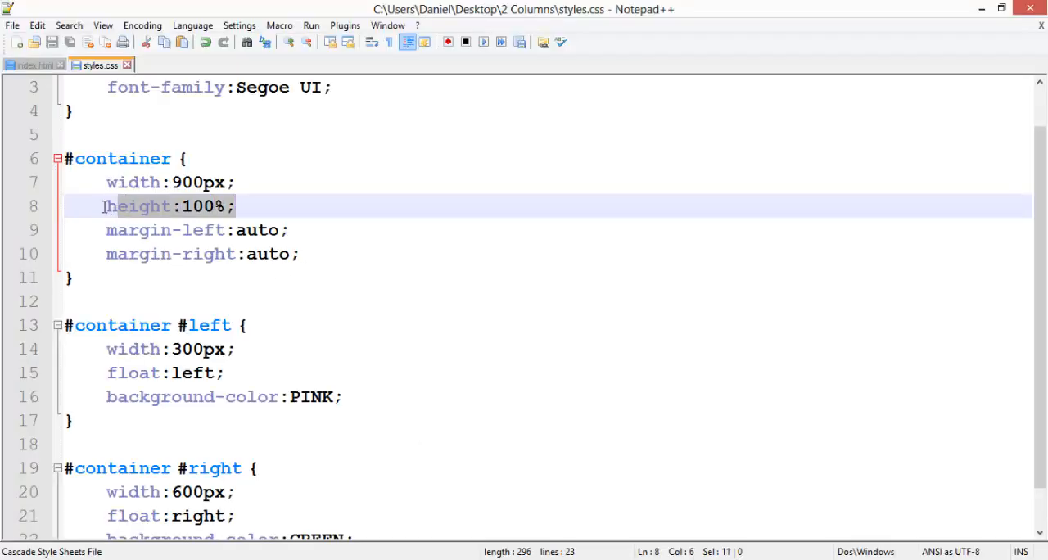
{"action": "key", "text": "Delete"}
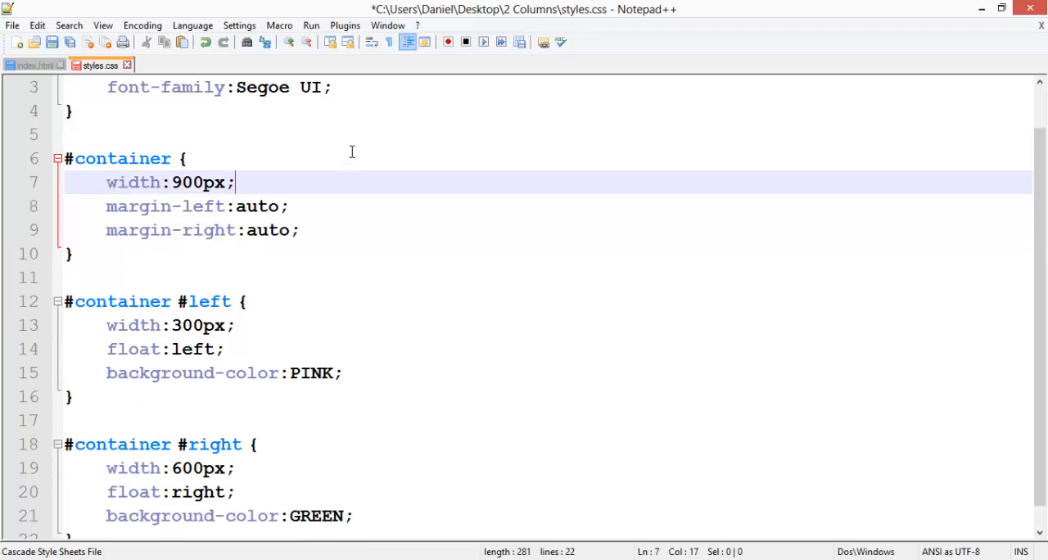
Set height:100% on the #container #left rule and save styles.css
{"action": "type", "text": "height:100%;"}
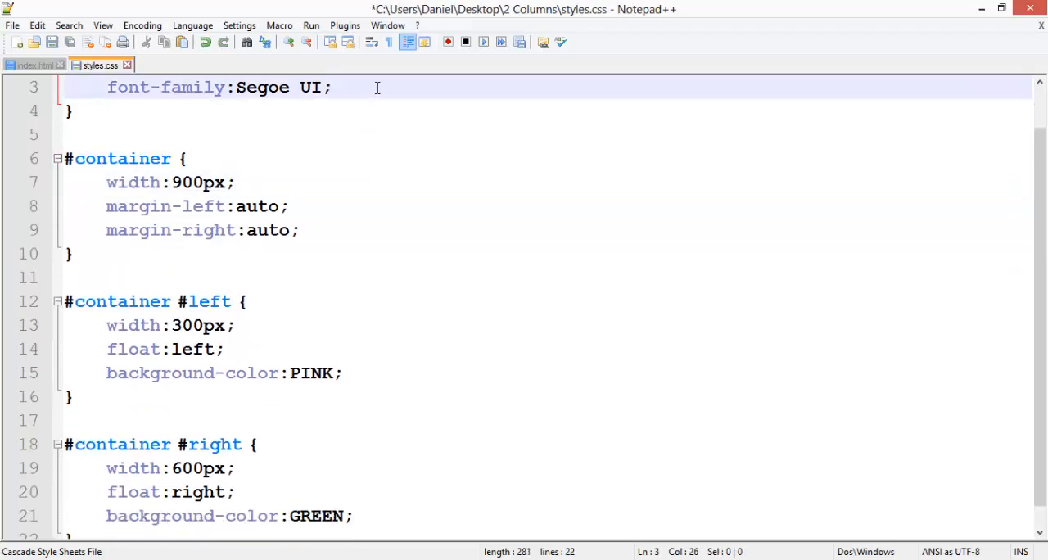
{"action": "type", "text": "height:100%;"}
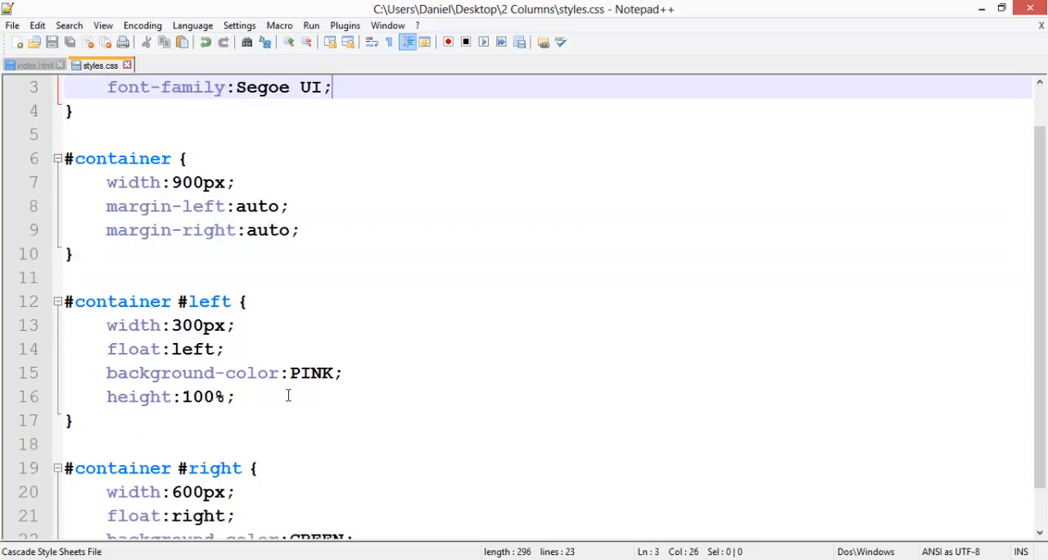
{"action": "mouse_move", "coordinate": [423, 358]}
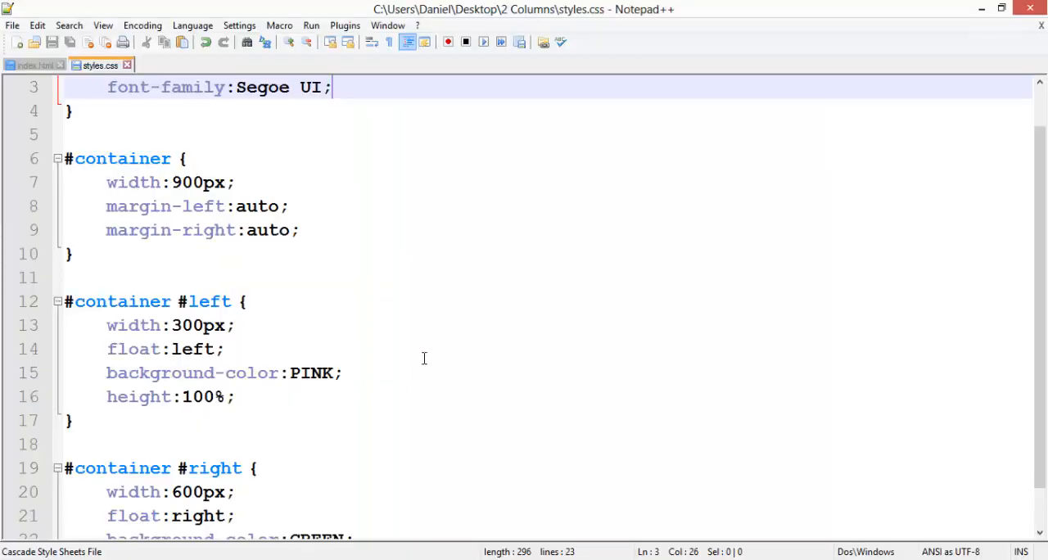
{"action": "mouse_move", "coordinate": [1045, 374]}
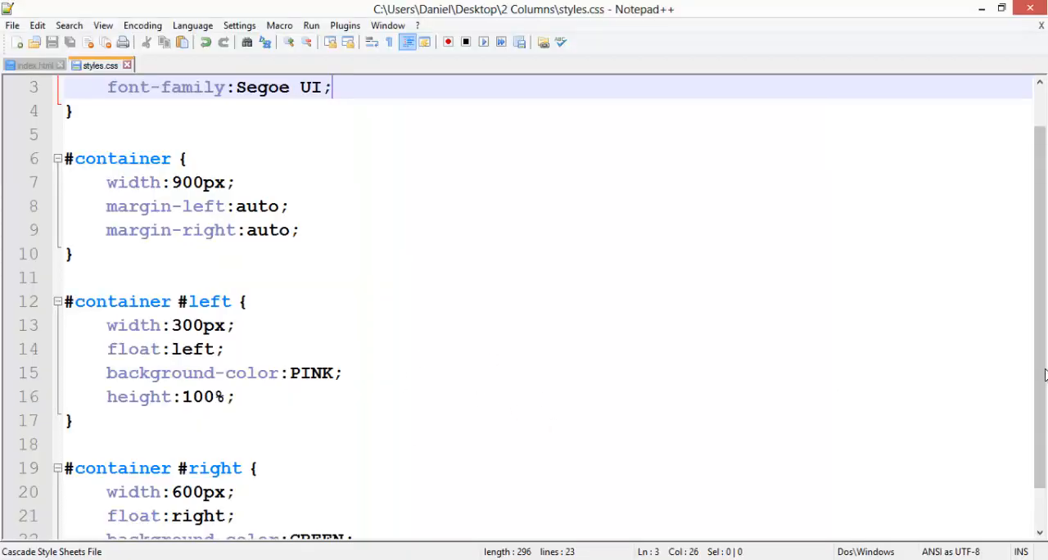
{"action": "scroll", "scroll_direction": "down", "scroll_amount": 3}
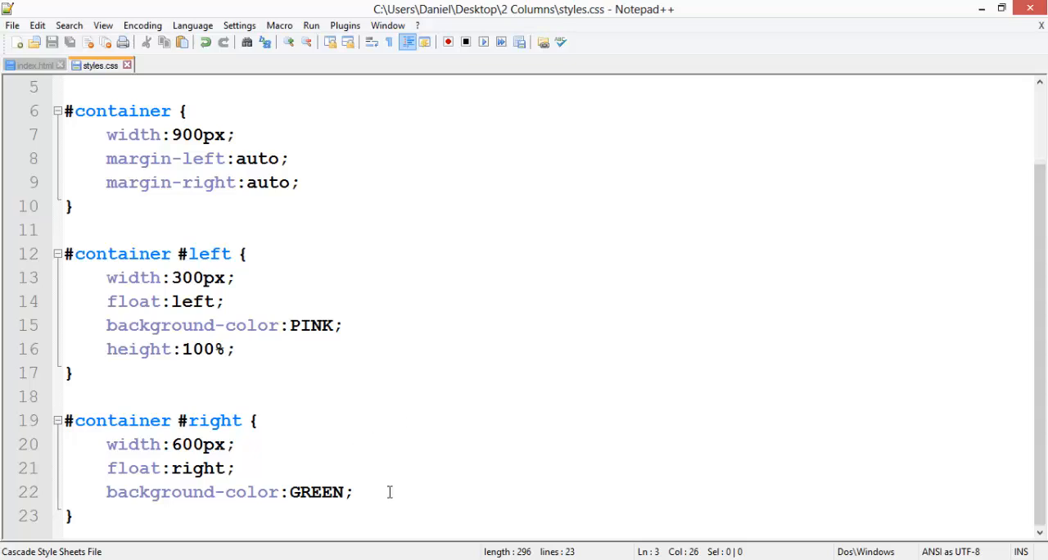
{"action": "type", "text": "height:100%;"}
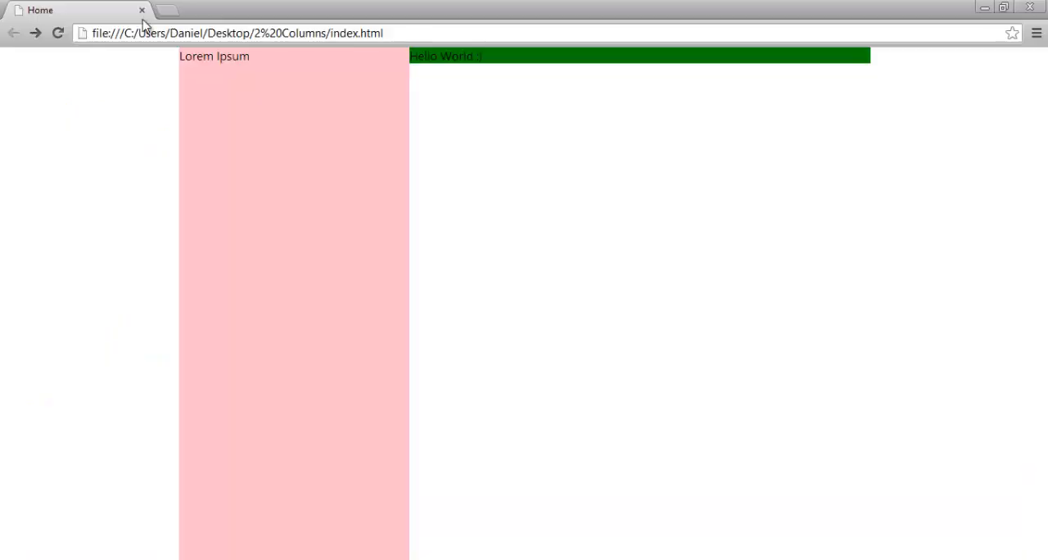
Reload the Chrome preview to check the full-height pink left column
{"action": "left_click", "coordinate": [58, 32]}
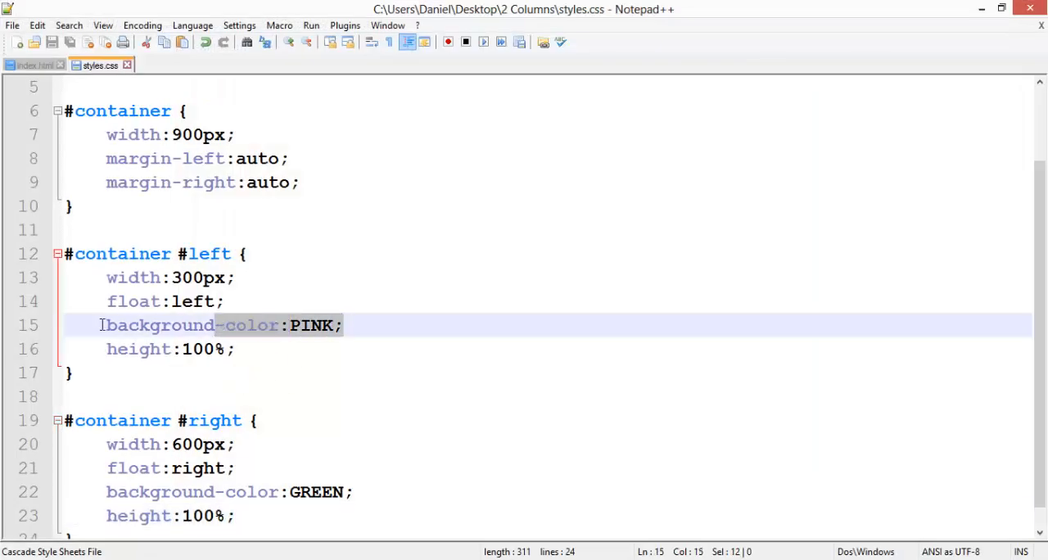
Change both column background-colors from PINK and GREEN to #F3F3F3
{"action": "double_click", "coordinate": [311, 324]}
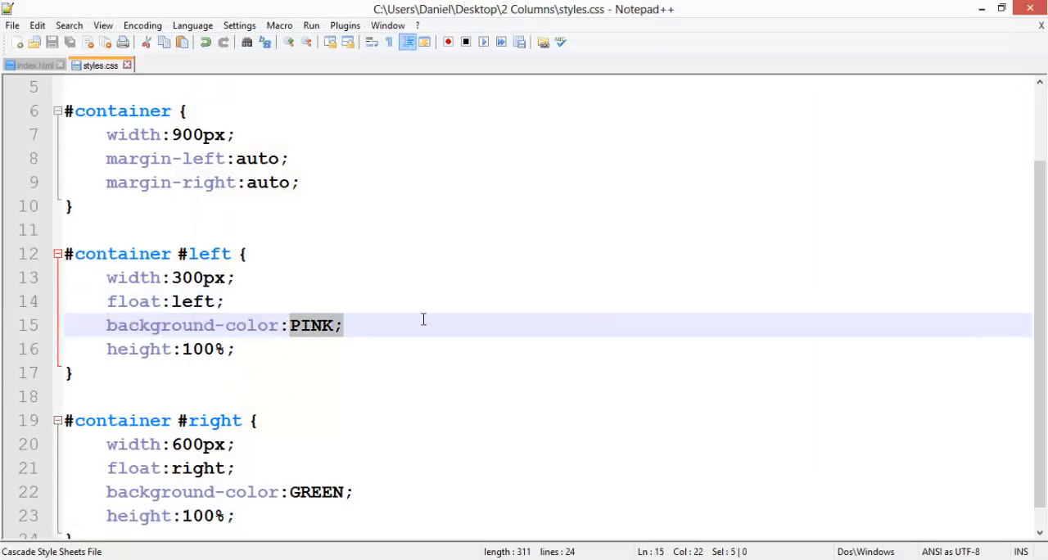
{"action": "key", "text": "Delete"}
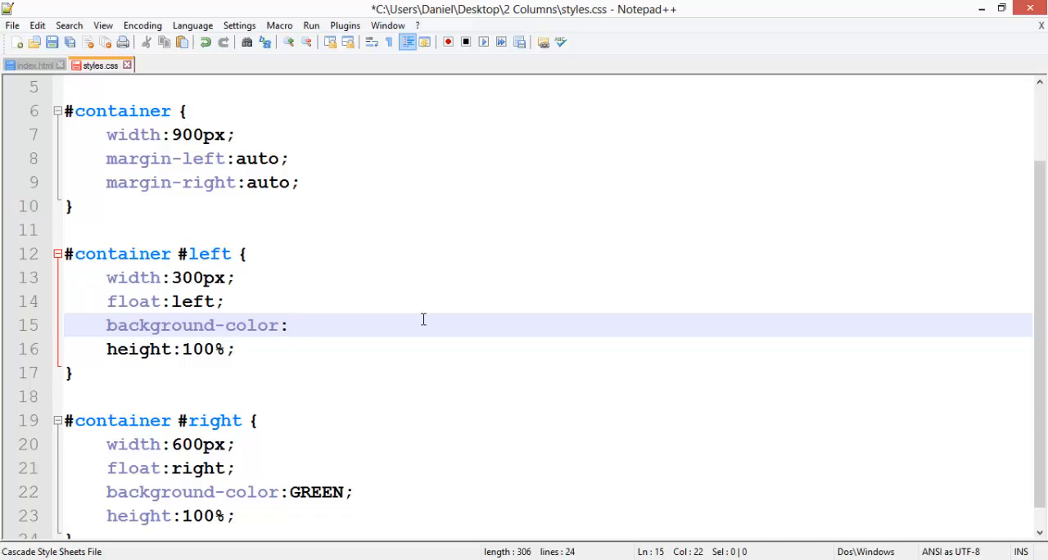
{"action": "type", "text": "#F3F3F"}
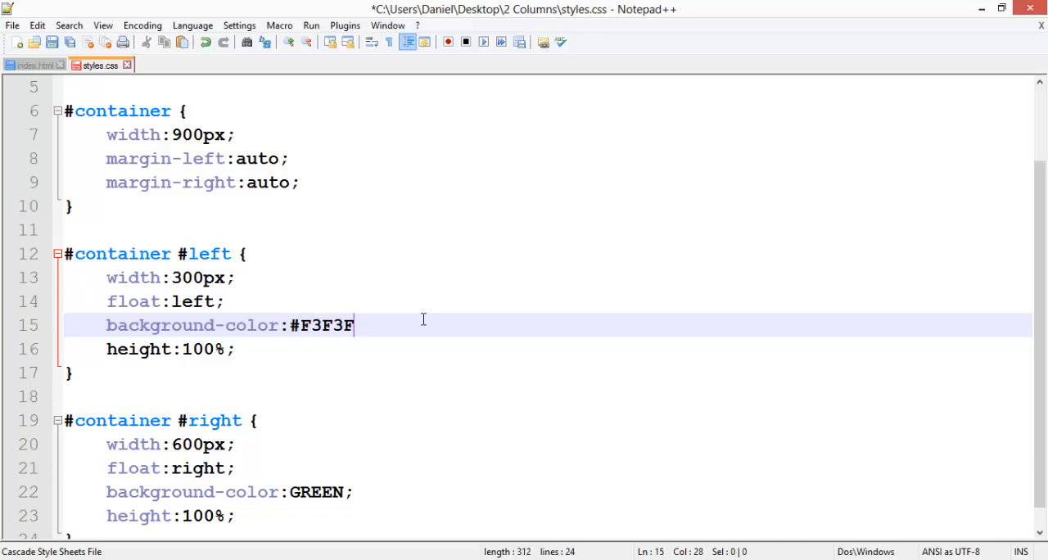
{"action": "type", "text": "3;"}
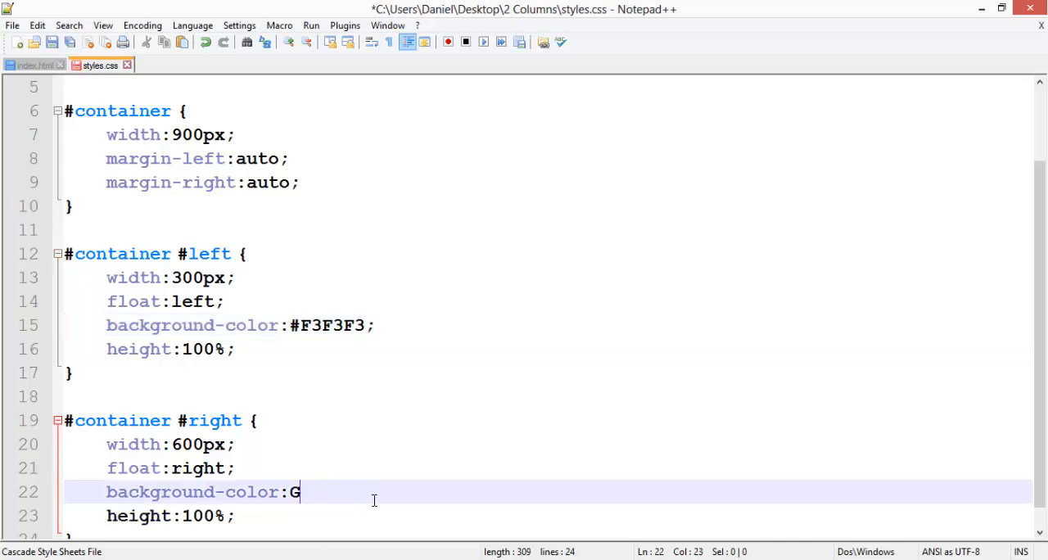
{"action": "type", "text": "#F3"}
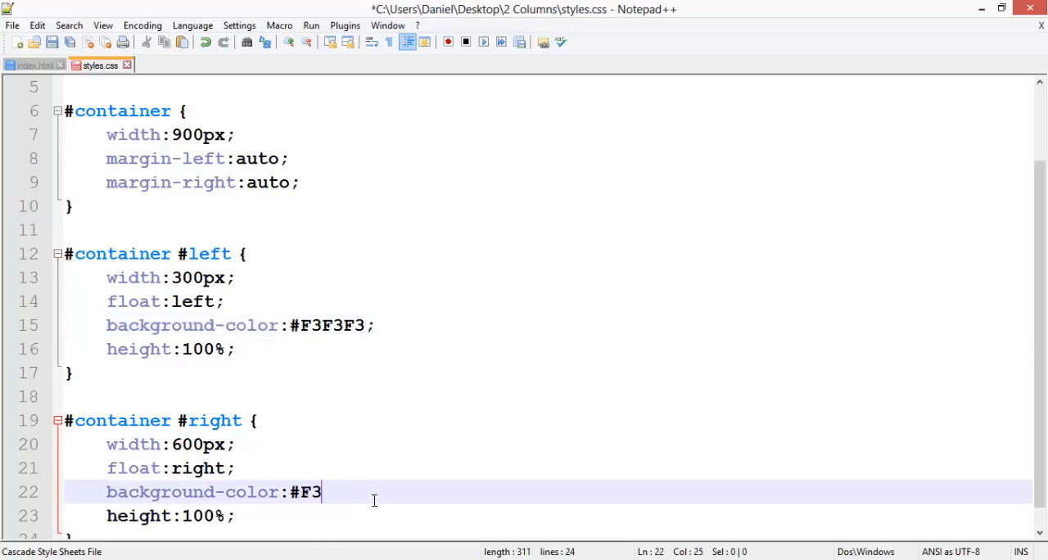
{"action": "type", "text": "F3F3;"}
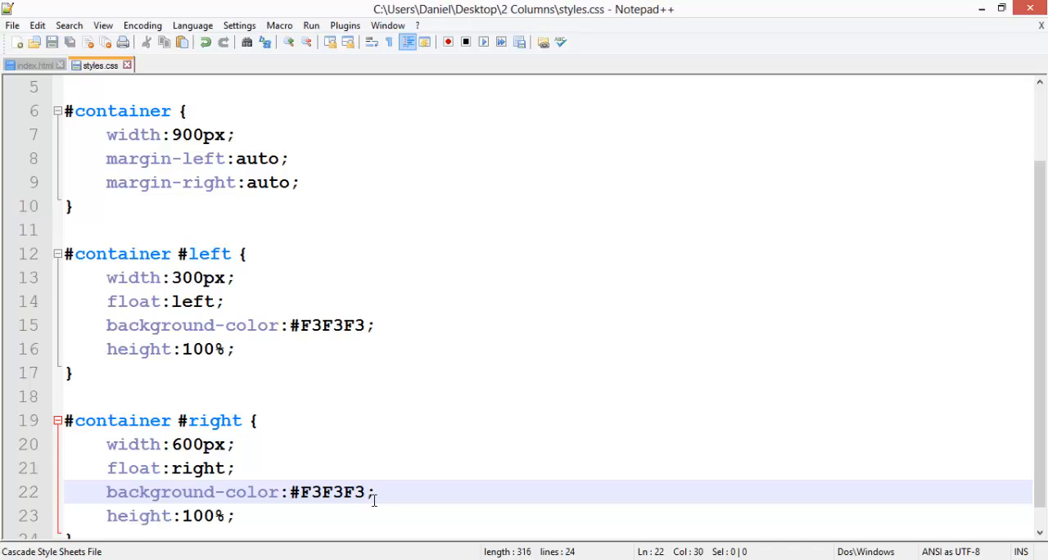
Make the left column 299px wide with border-right 1px solid #202020, save, and refresh the preview
{"action": "left_click", "coordinate": [203, 278]}
{"action": "type", "text": "299"}
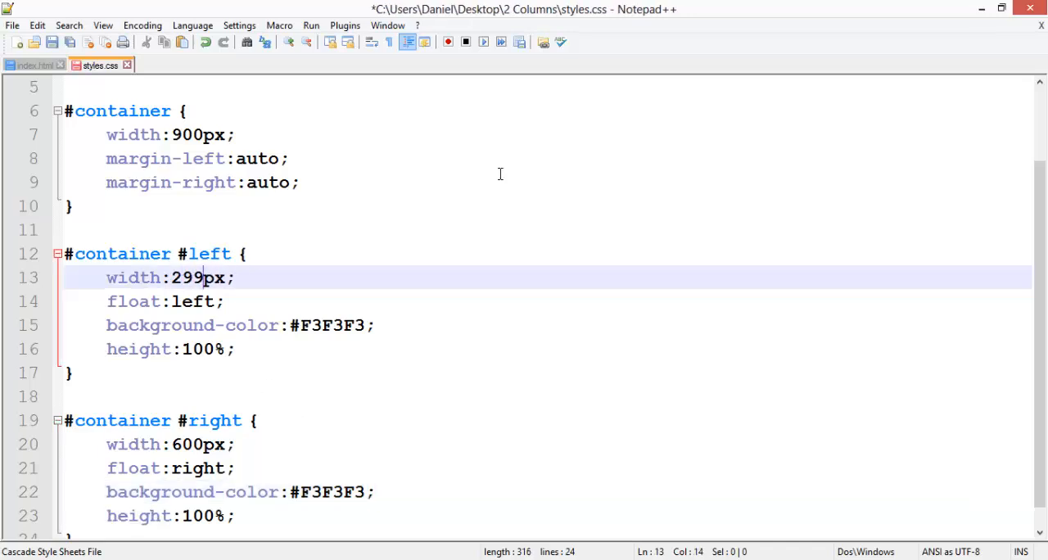
{"action": "type", "text": "bor"}
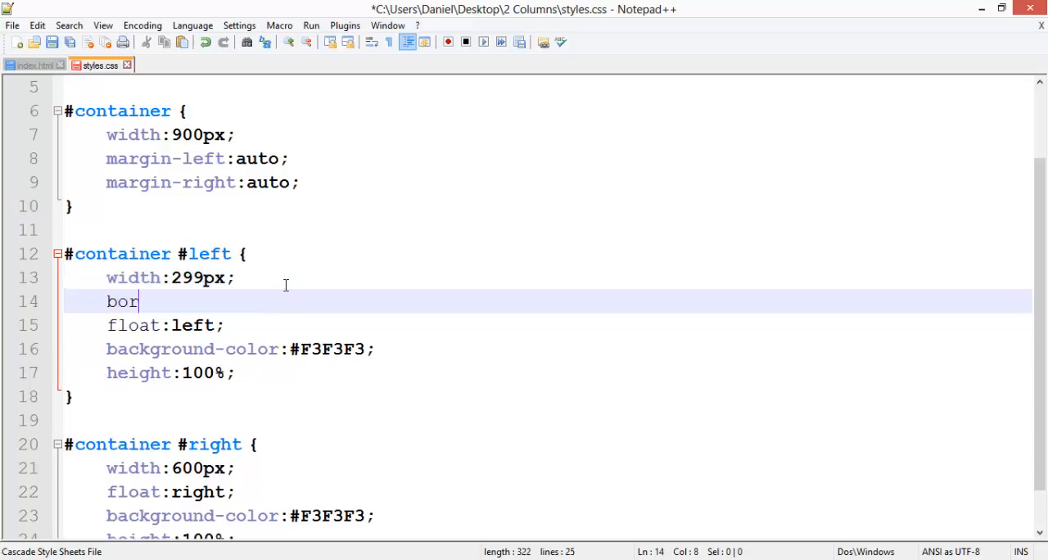
{"action": "type", "text": "der-right:1px"}
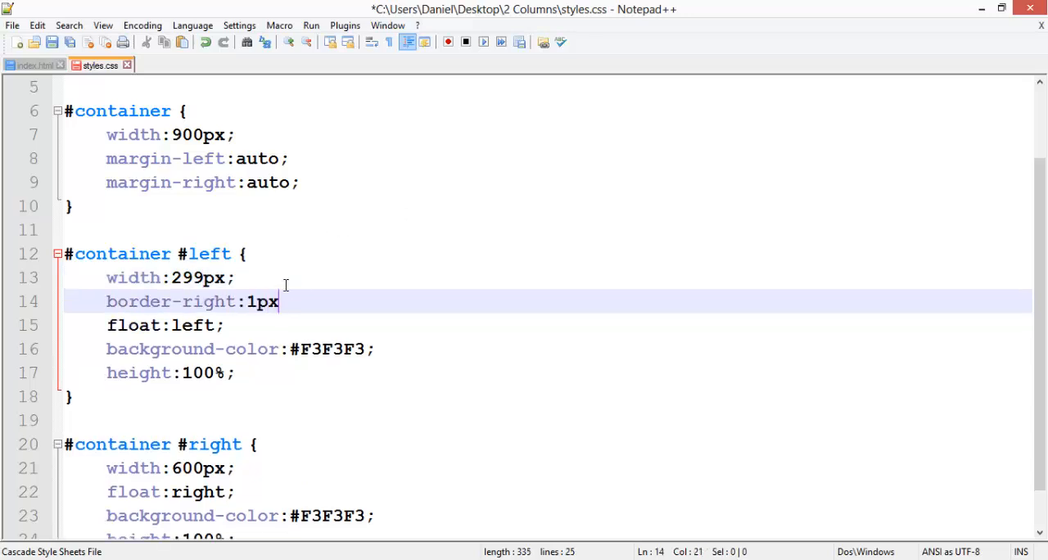
{"action": "type", "text": "solid #"}
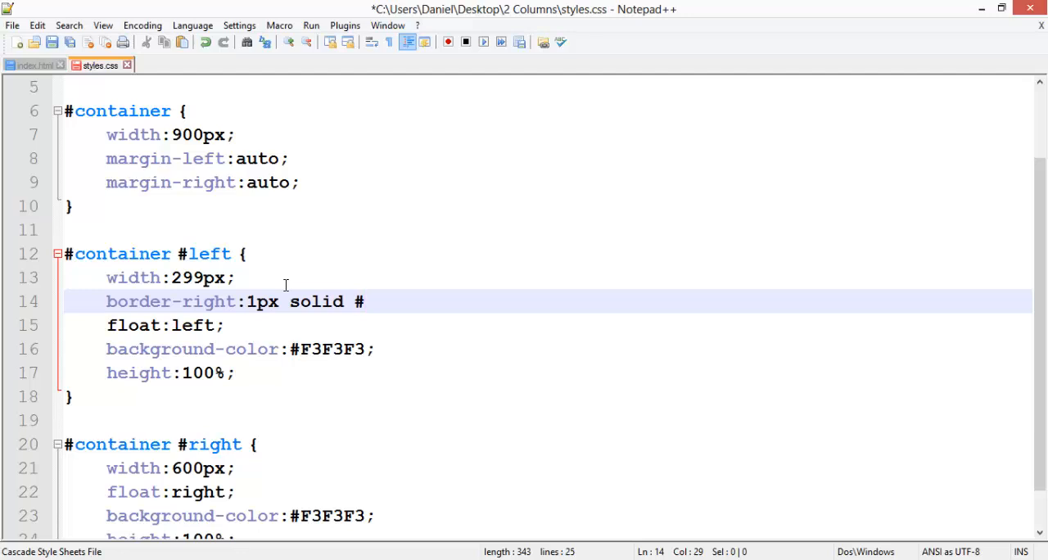
{"action": "type", "text": "20202"}
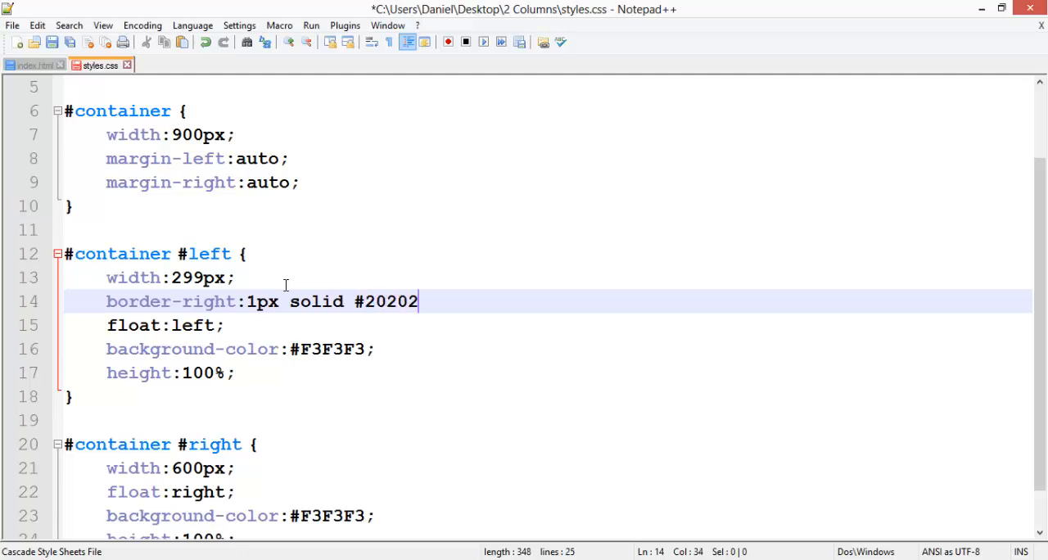
{"action": "type", "text": "0;"}
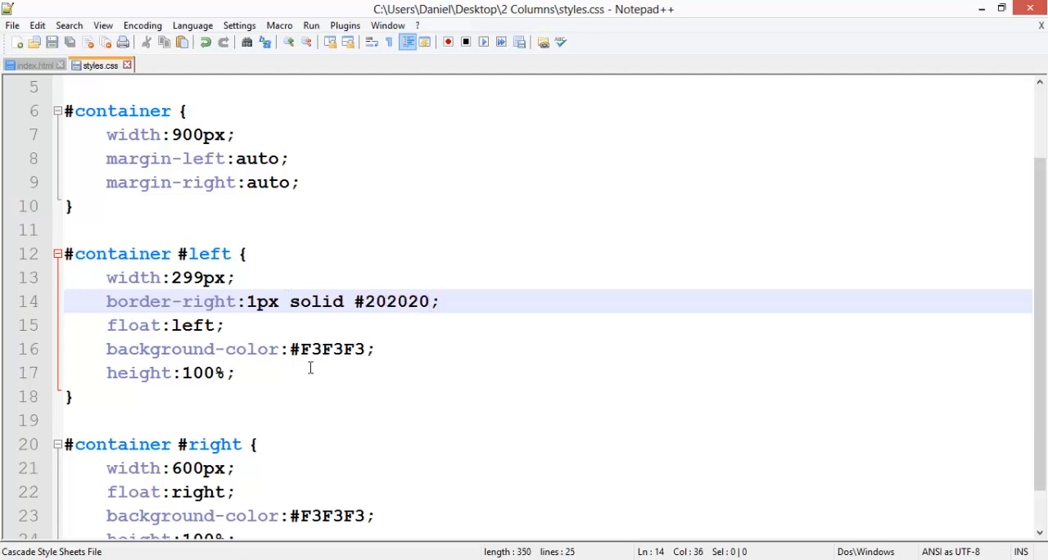
{"action": "left_click", "coordinate": [57, 33]}
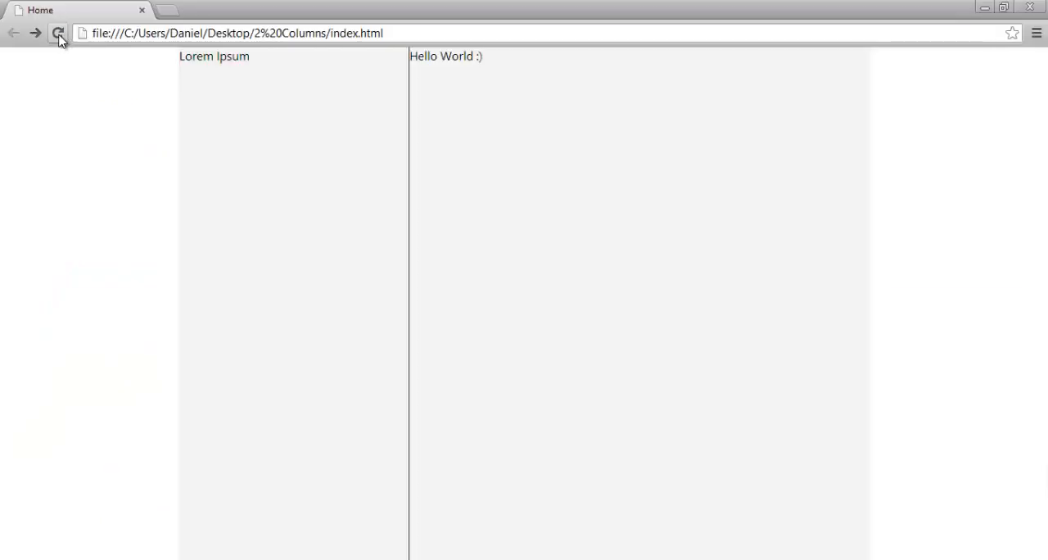
{"action": "left_click", "coordinate": [59, 33]}
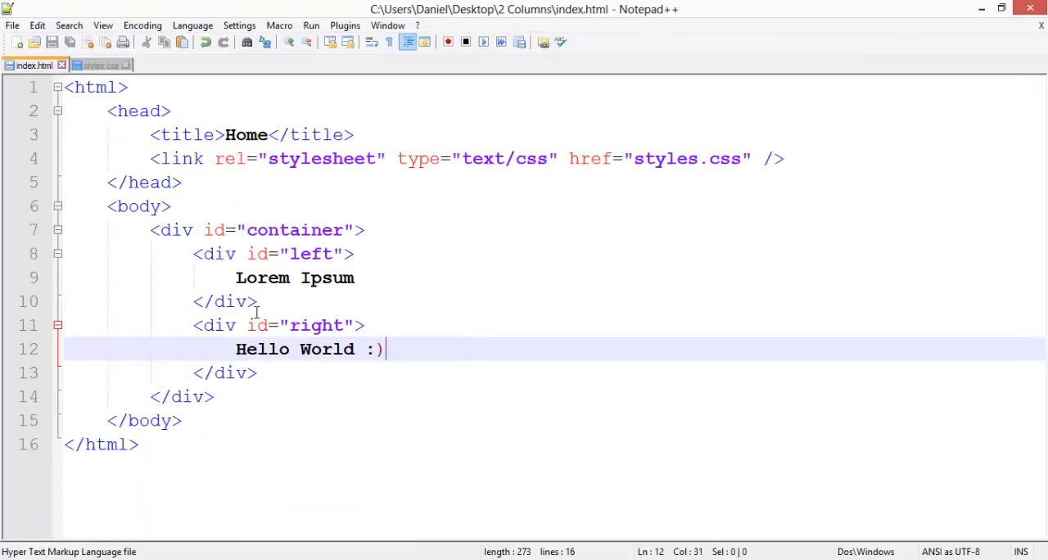
Wrap 'Lorem Ipsum' and 'Hello World :)' each in <p>...</p> tags in index.html
{"action": "type", "text": "<P>"}
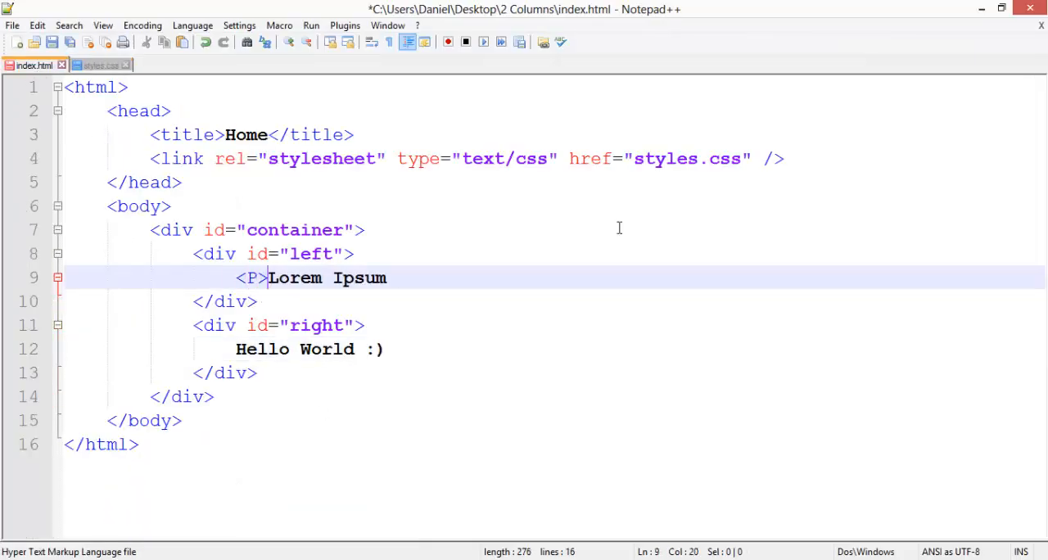
{"action": "type", "text": "</"}
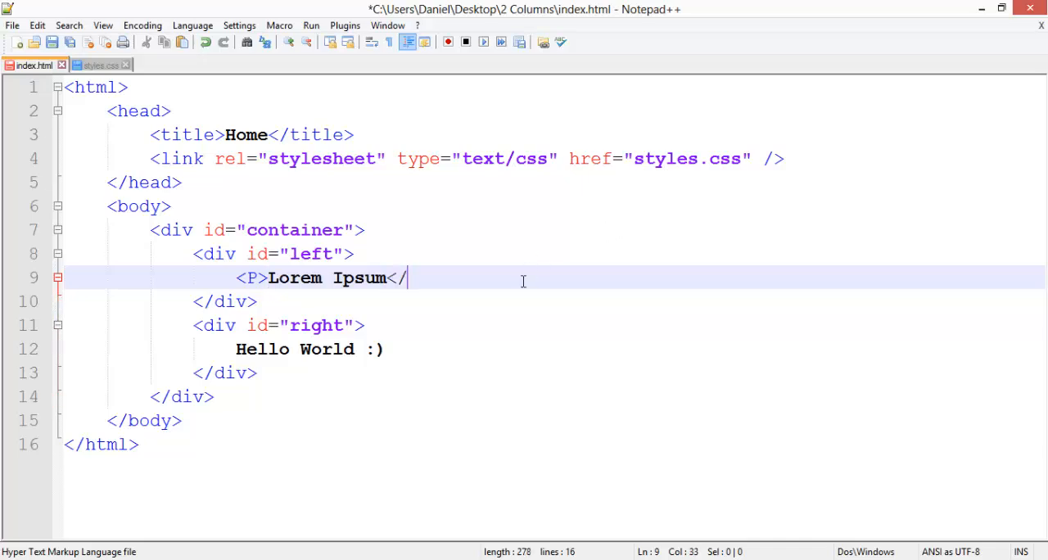
{"action": "type", "text": "p>"}
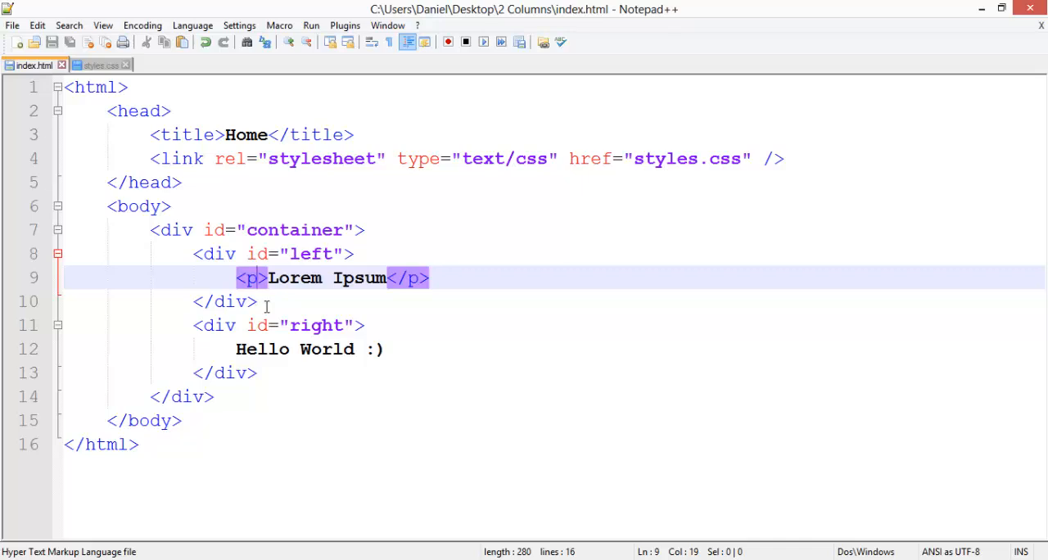
{"action": "type", "text": "<p"}
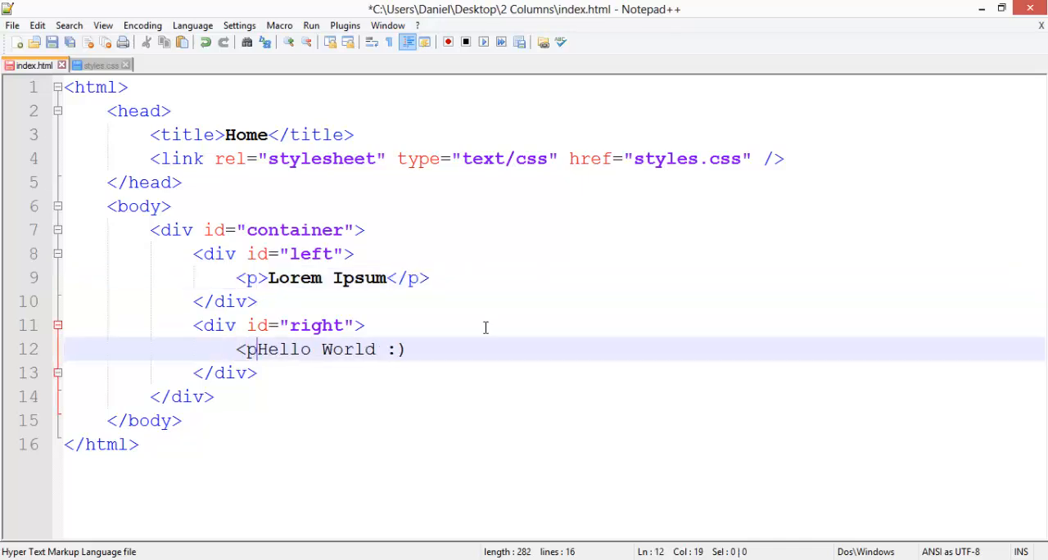
{"action": "type", "text": "<"}
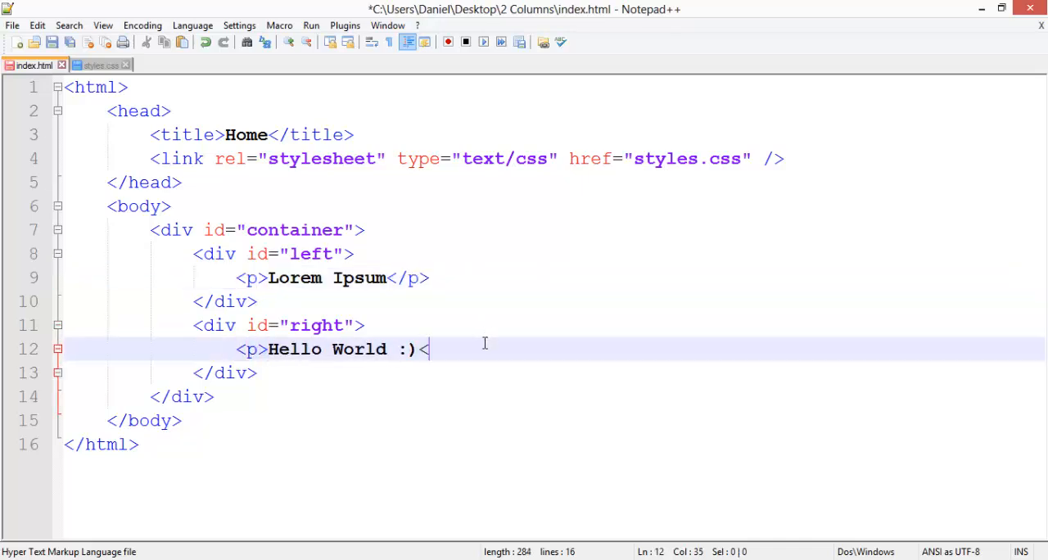
{"action": "type", "text": "/p>"}
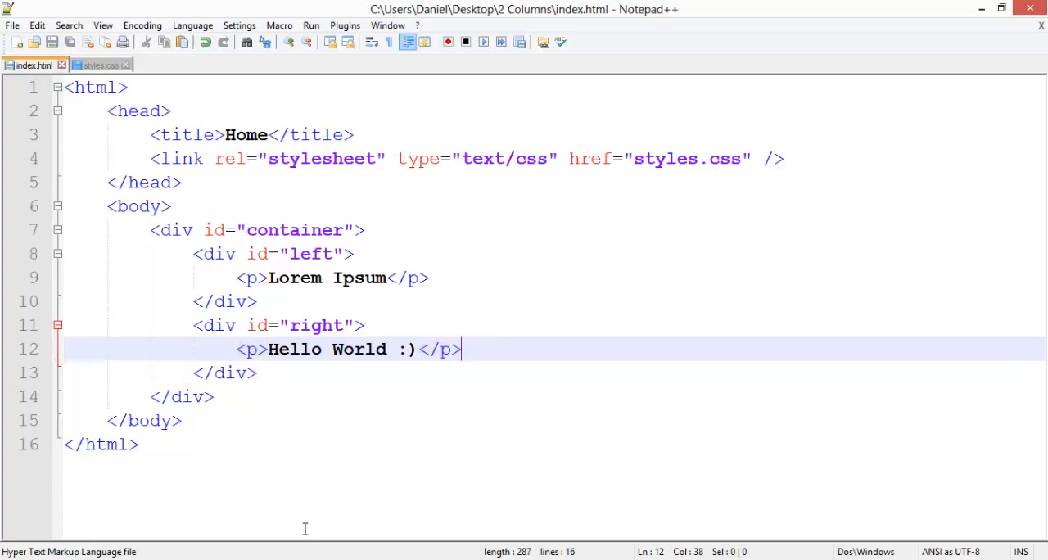